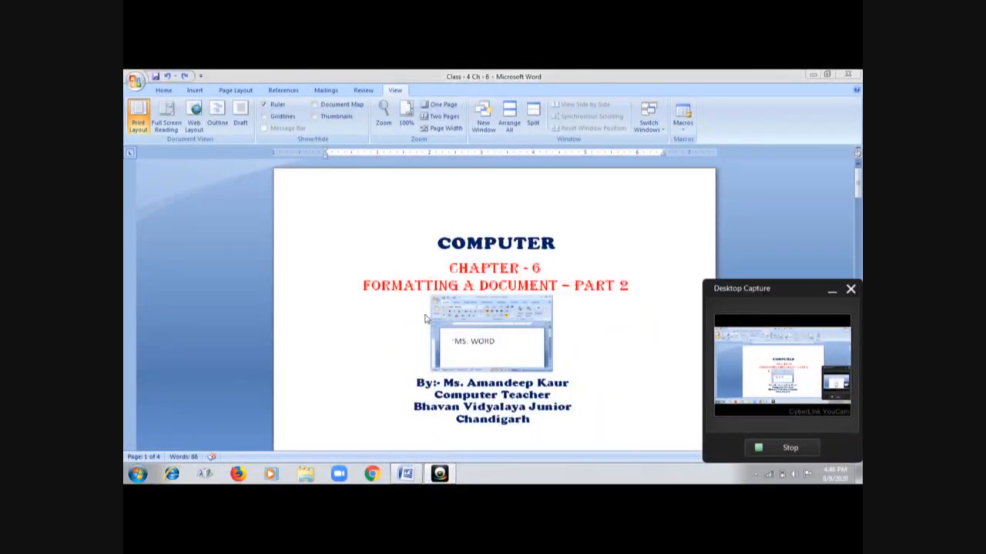
{"action": "mouse_move", "coordinate": [462, 339]}
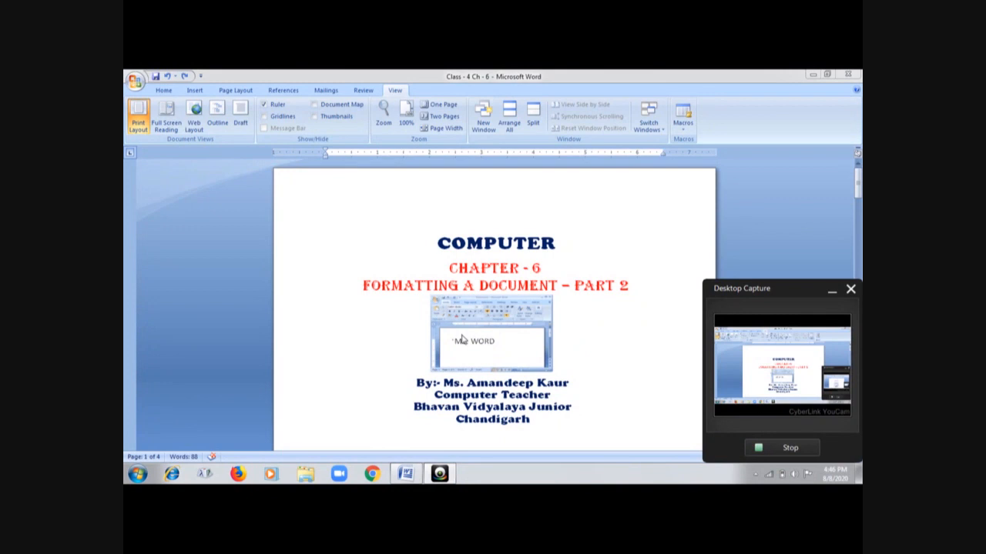
{"action": "mouse_move", "coordinate": [582, 363]}
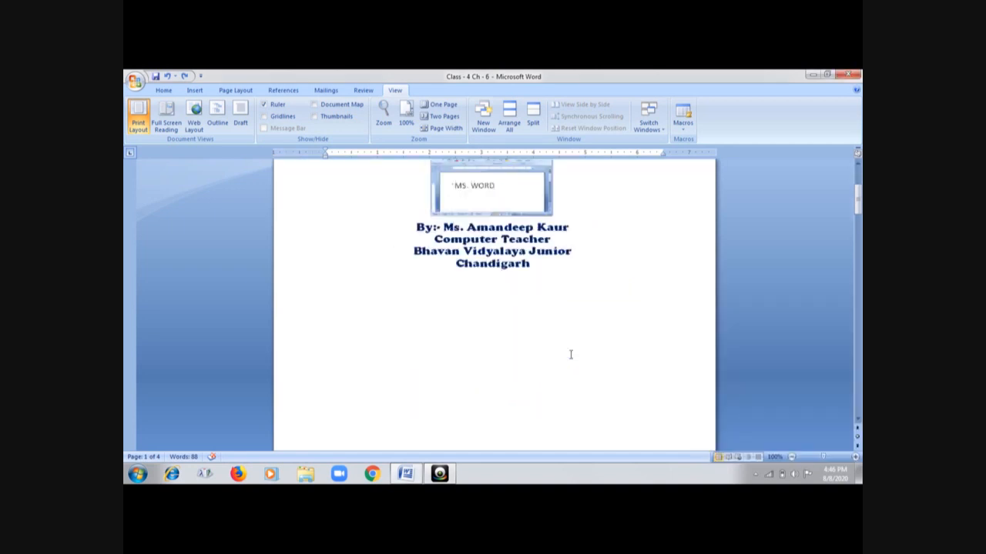
Scroll down to page 2 so the ten-item formatting topic list is in view
{"action": "scroll", "scroll_direction": "down", "scroll_amount": 3}
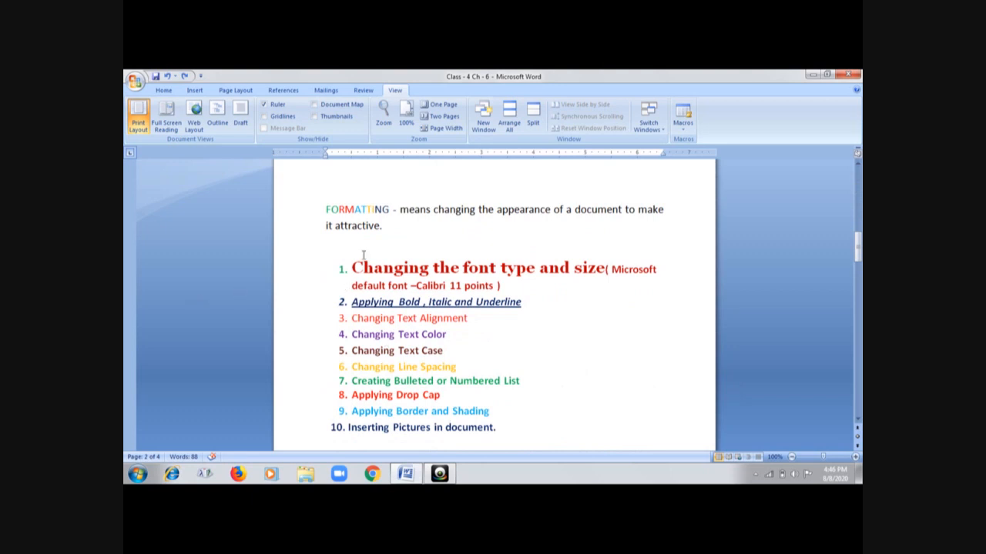
{"action": "mouse_move", "coordinate": [369, 330]}
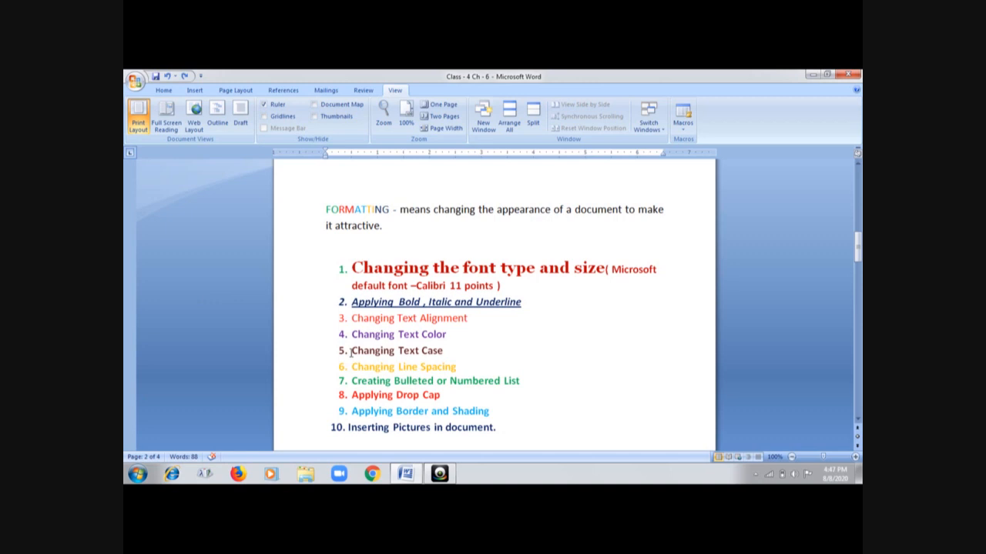
{"action": "mouse_move", "coordinate": [534, 359]}
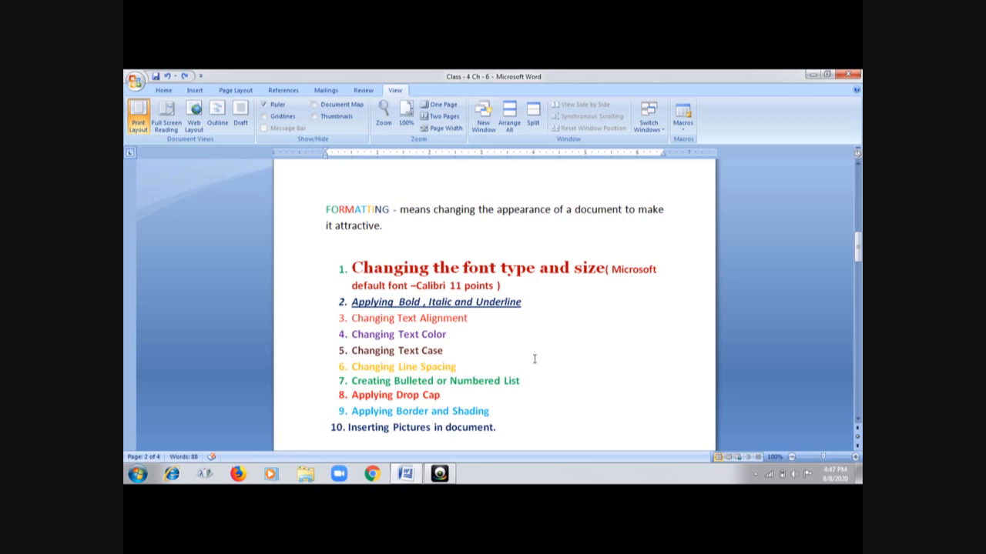
{"action": "mouse_move", "coordinate": [456, 359]}
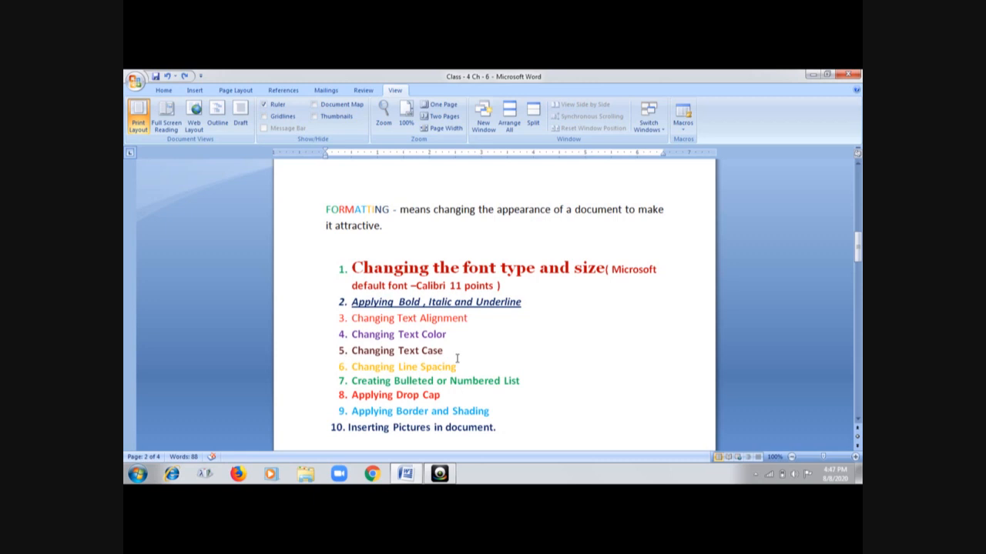
{"action": "mouse_move", "coordinate": [454, 377]}
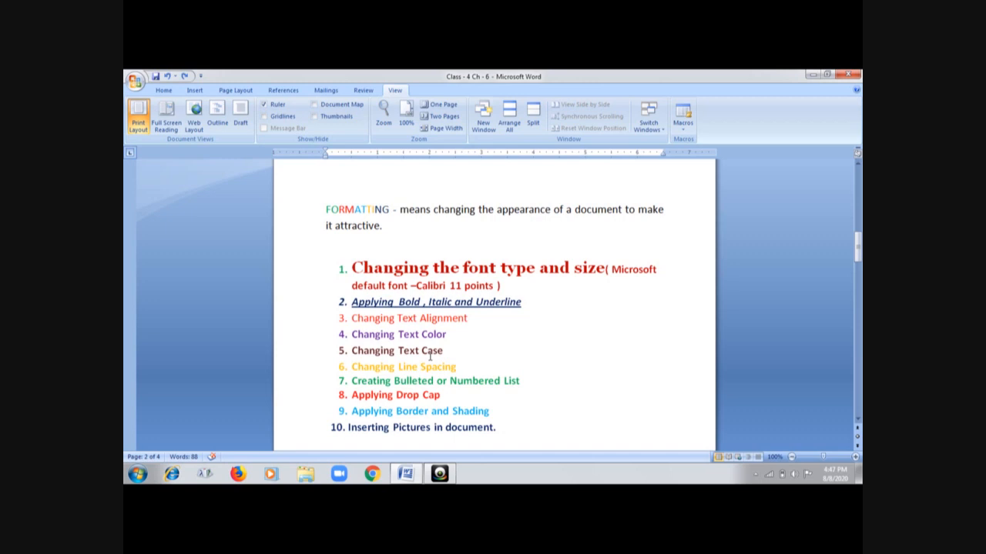
{"action": "scroll", "scroll_direction": "down", "scroll_amount": 3}
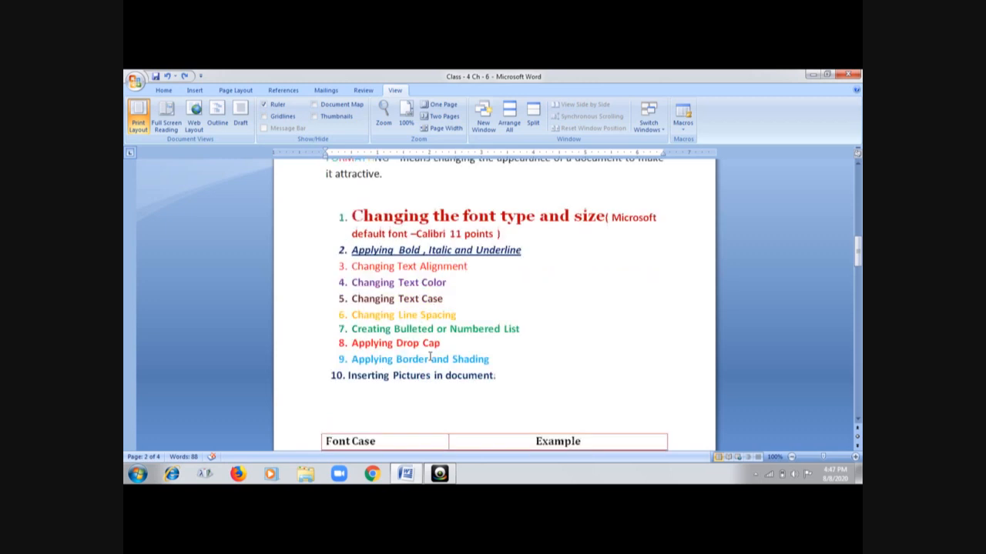
Scroll further to the Font Case table and its Sentence case example cell
{"action": "scroll", "scroll_direction": "down", "scroll_amount": 3}
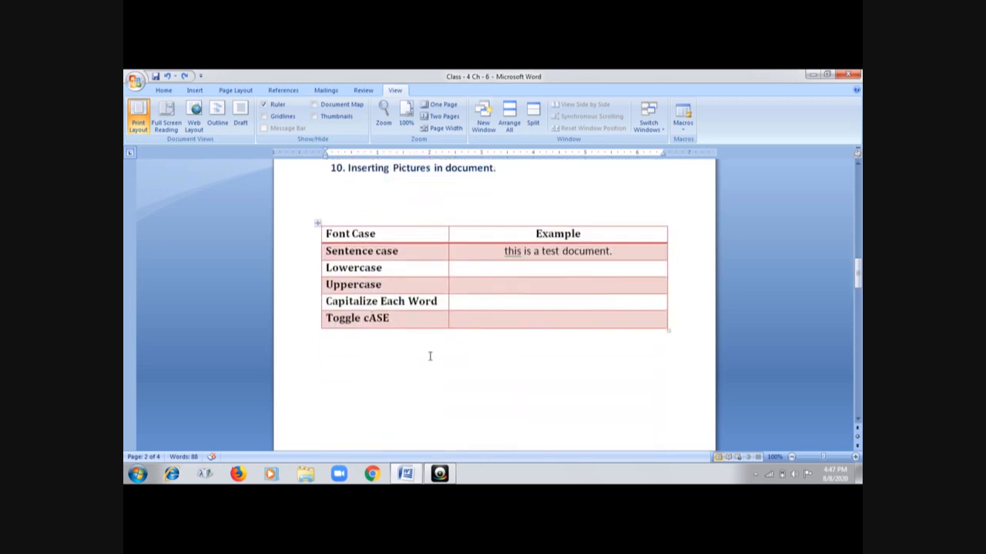
{"action": "scroll", "scroll_direction": "down", "scroll_amount": 3}
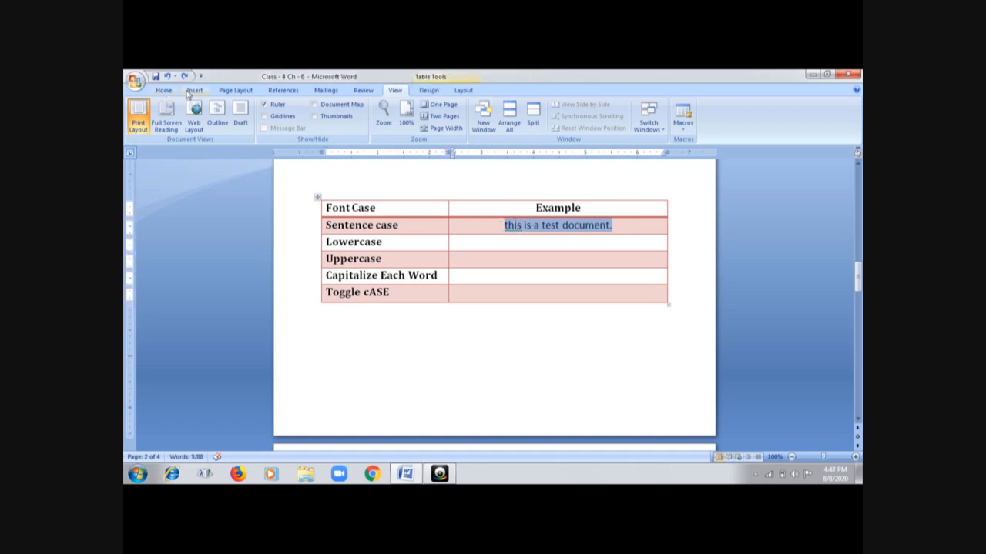
Convert the Sentence case example to read 'This is a test document.' via Change Case
{"action": "left_click", "coordinate": [164, 89]}
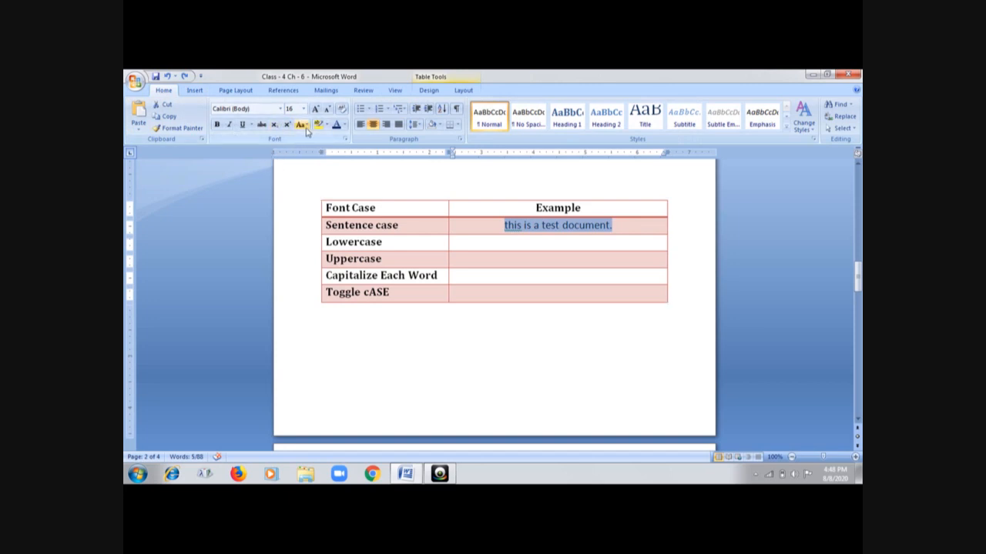
{"action": "mouse_move", "coordinate": [299, 125]}
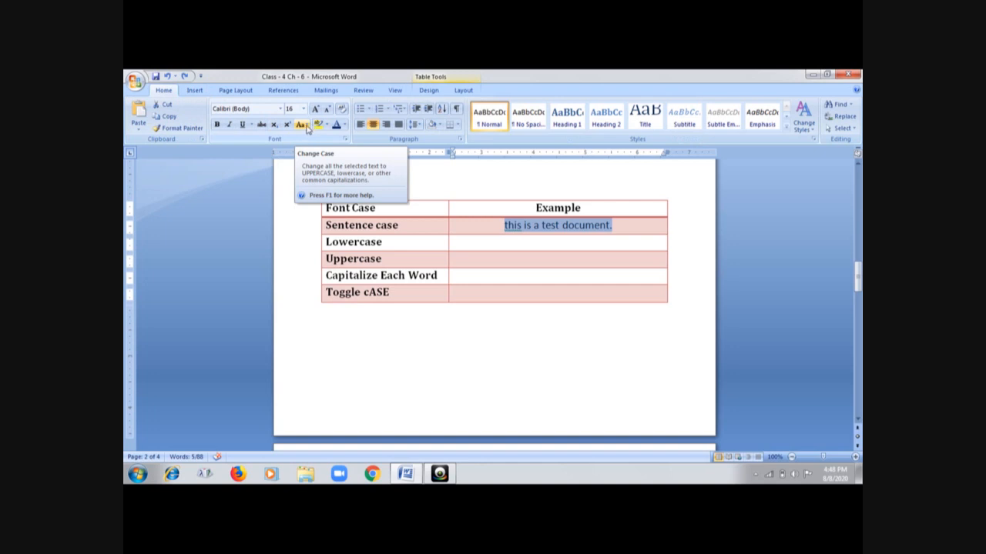
{"action": "left_click", "coordinate": [300, 125]}
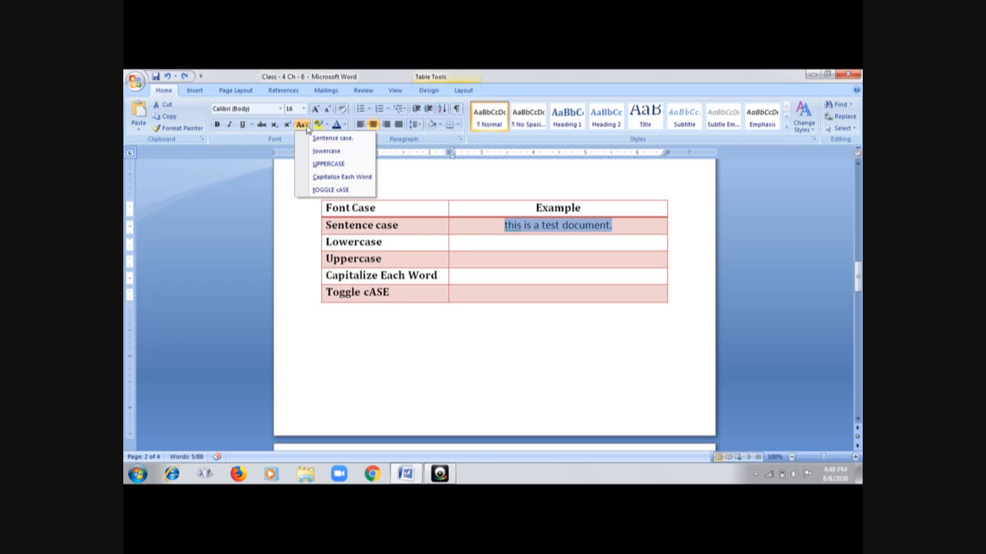
{"action": "mouse_move", "coordinate": [333, 138]}
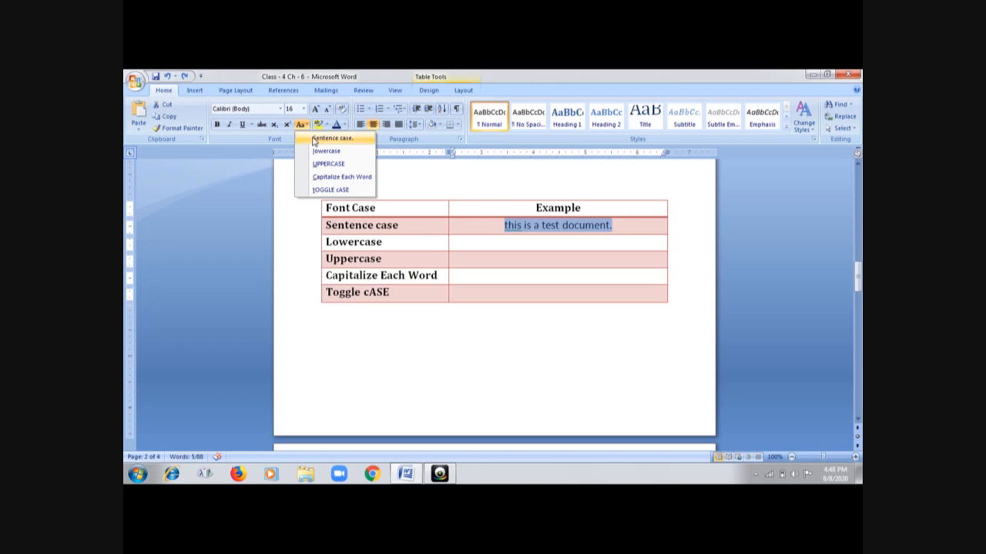
{"action": "mouse_move", "coordinate": [315, 142]}
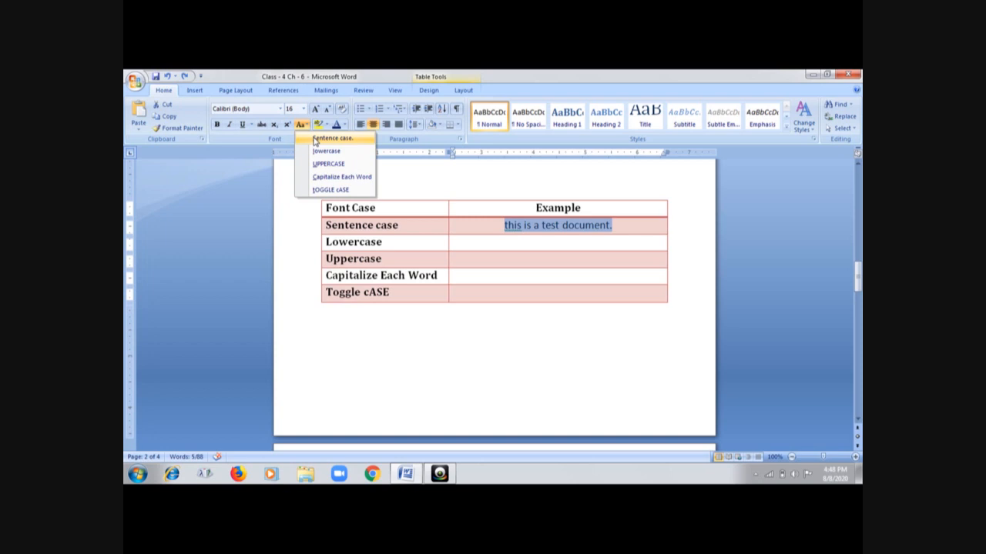
{"action": "left_click", "coordinate": [332, 139]}
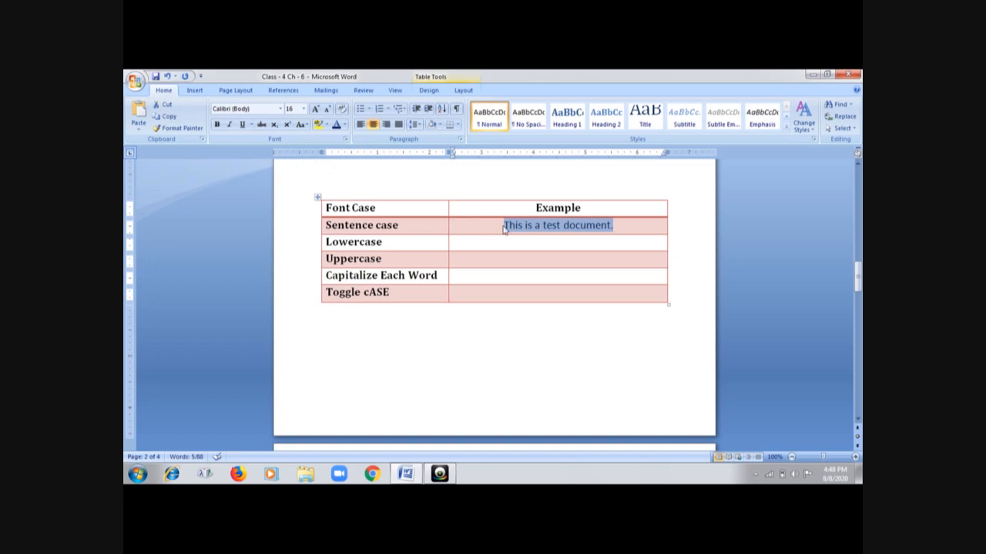
{"action": "mouse_move", "coordinate": [499, 230]}
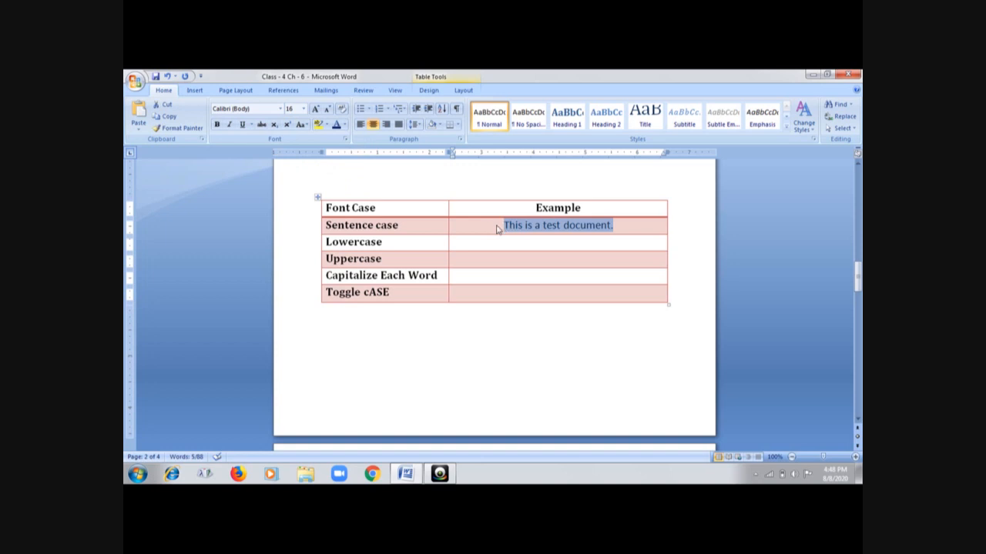
{"action": "mouse_move", "coordinate": [496, 225]}
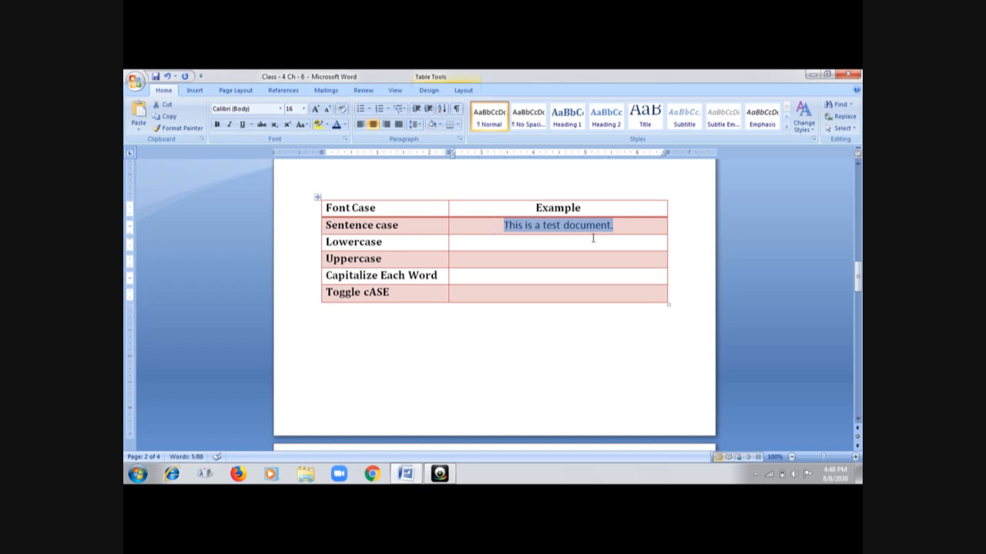
Enter 'This is a test document.' in the Lowercase cell and convert it to lowercase
{"action": "left_click", "coordinate": [524, 243]}
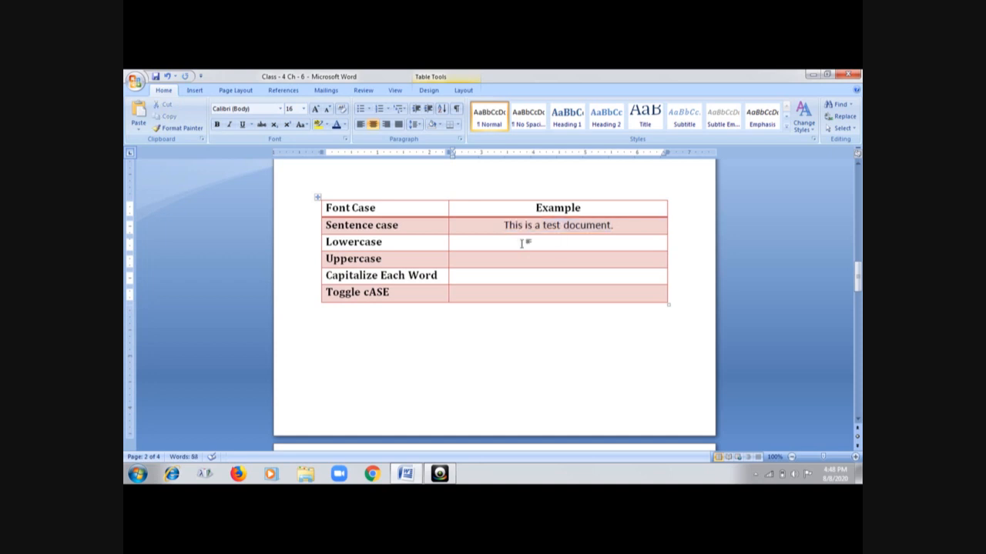
{"action": "type", "text": "This is a test document."}
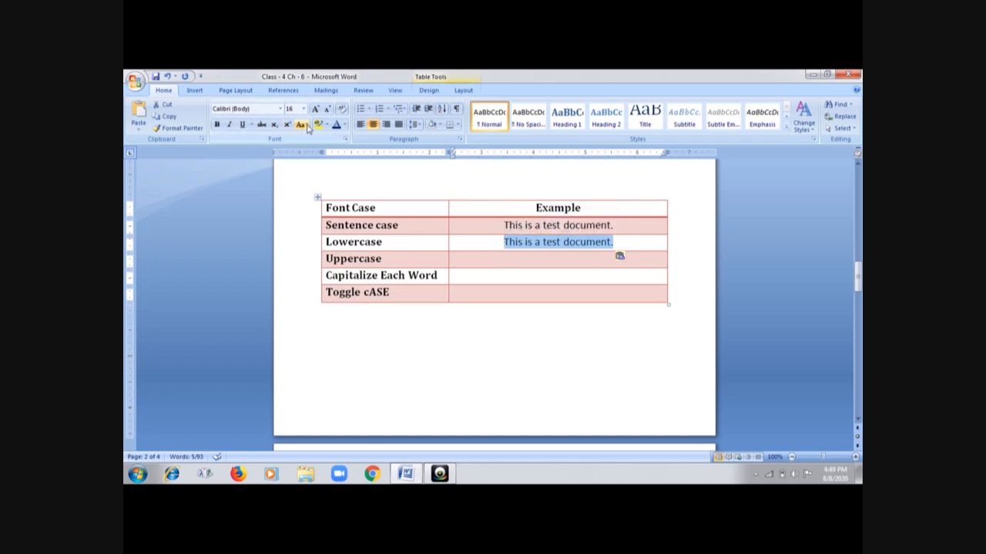
{"action": "left_click", "coordinate": [300, 124]}
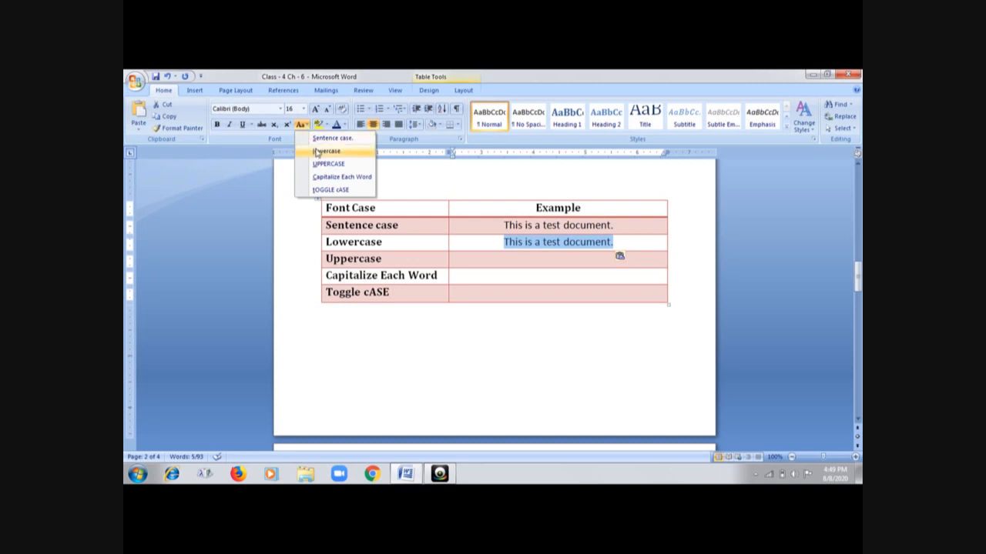
{"action": "left_click", "coordinate": [326, 151]}
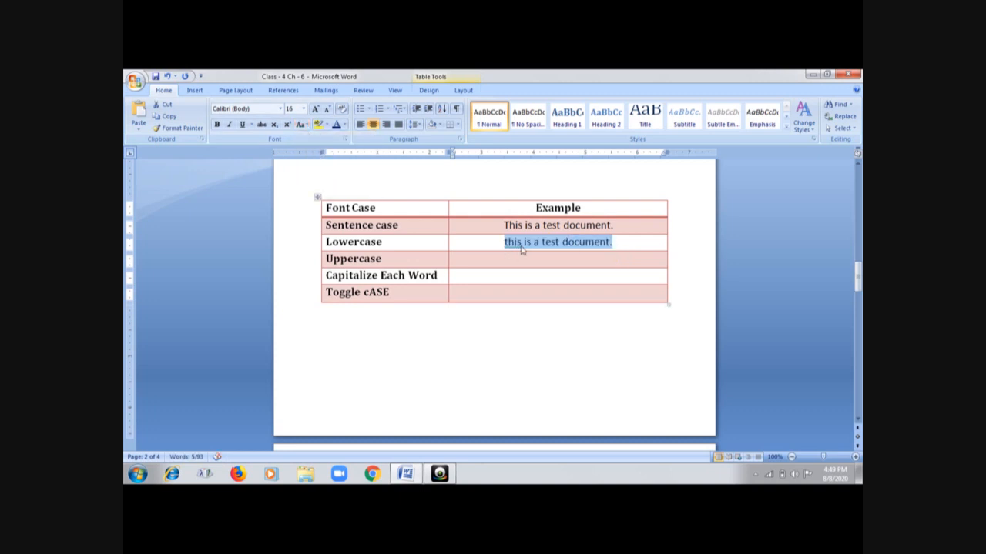
{"action": "mouse_move", "coordinate": [506, 250]}
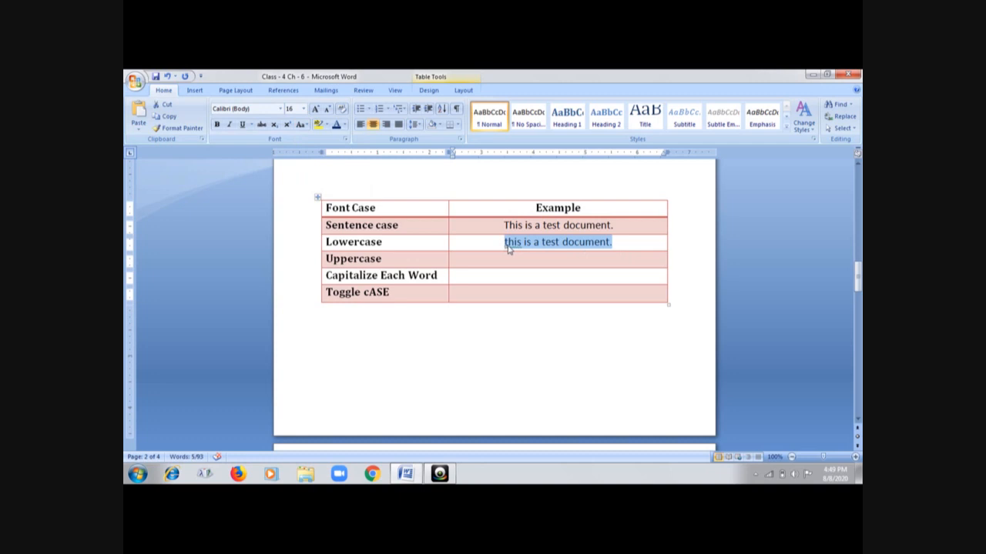
{"action": "mouse_move", "coordinate": [579, 253]}
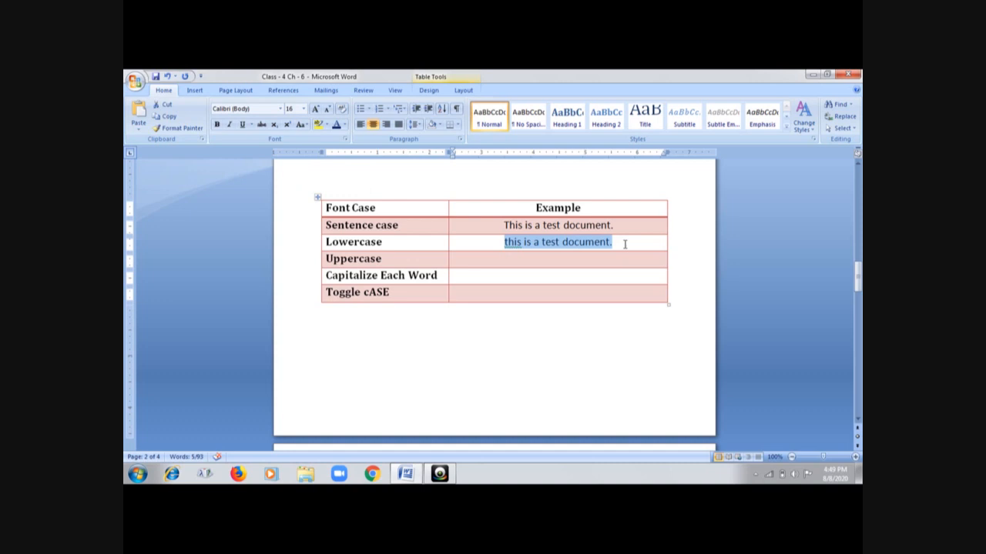
{"action": "mouse_move", "coordinate": [520, 262]}
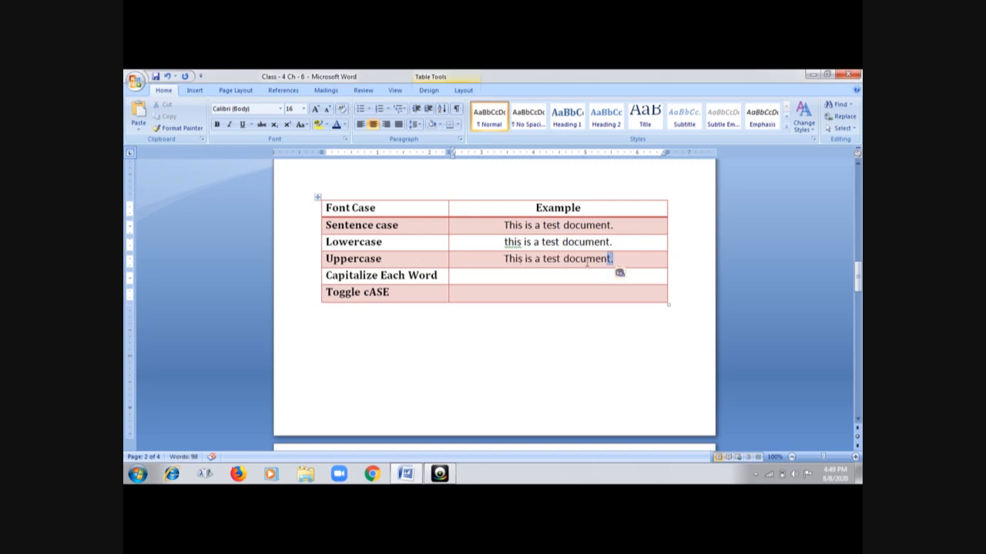
Convert the Uppercase row's sentence to 'THIS IS A TEST DOCUMENT.'
{"action": "triple_click", "coordinate": [556, 259]}
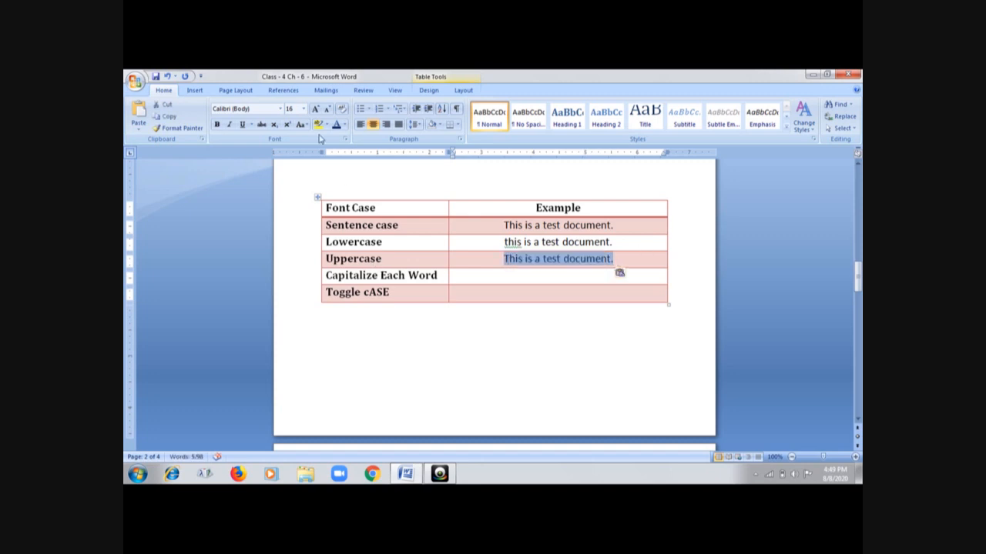
{"action": "left_click", "coordinate": [300, 124]}
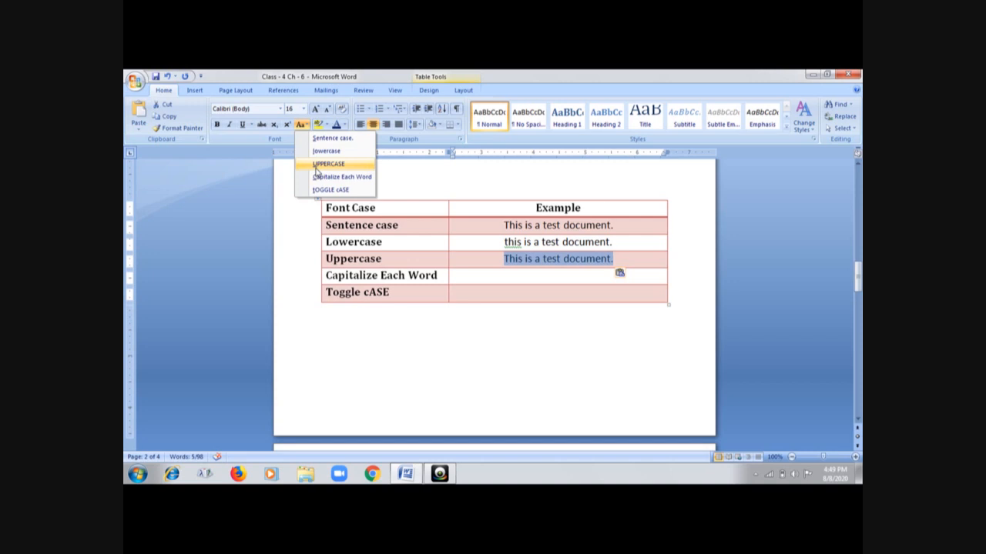
{"action": "left_click", "coordinate": [328, 163]}
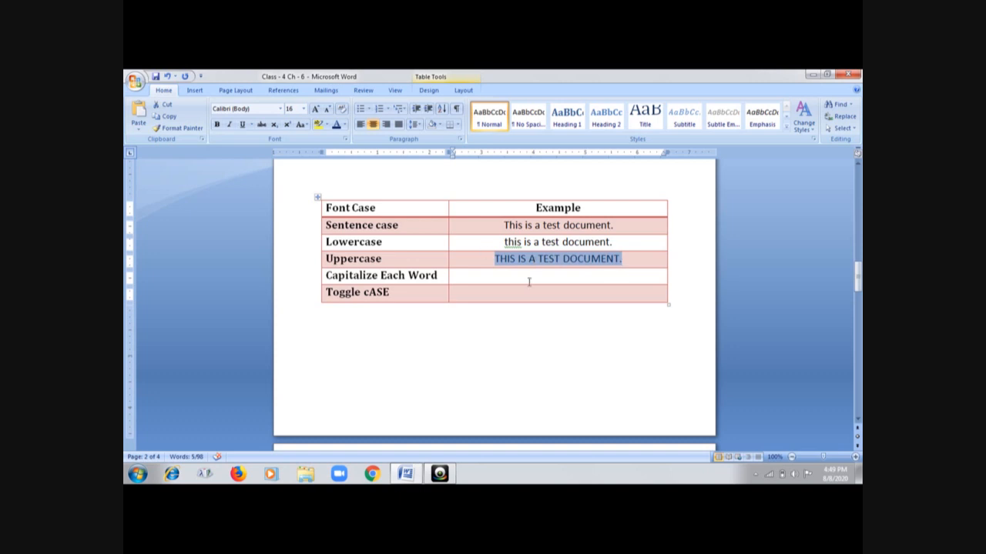
{"action": "mouse_move", "coordinate": [508, 274]}
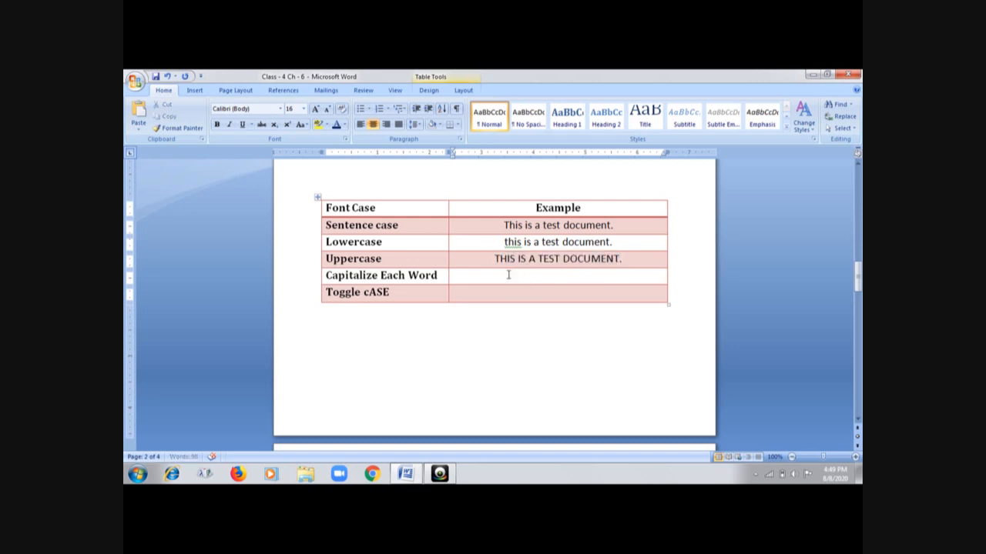
Enter the sentence in the Capitalize Each Word row and convert it to 'This Is A Test Document.'
{"action": "type", "text": "This is a test document."}
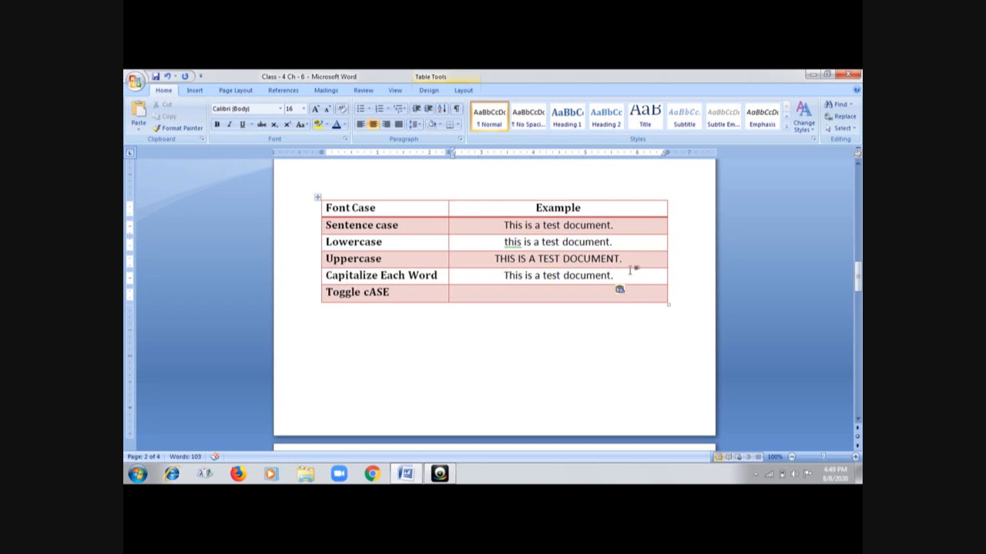
{"action": "triple_click", "coordinate": [557, 275]}
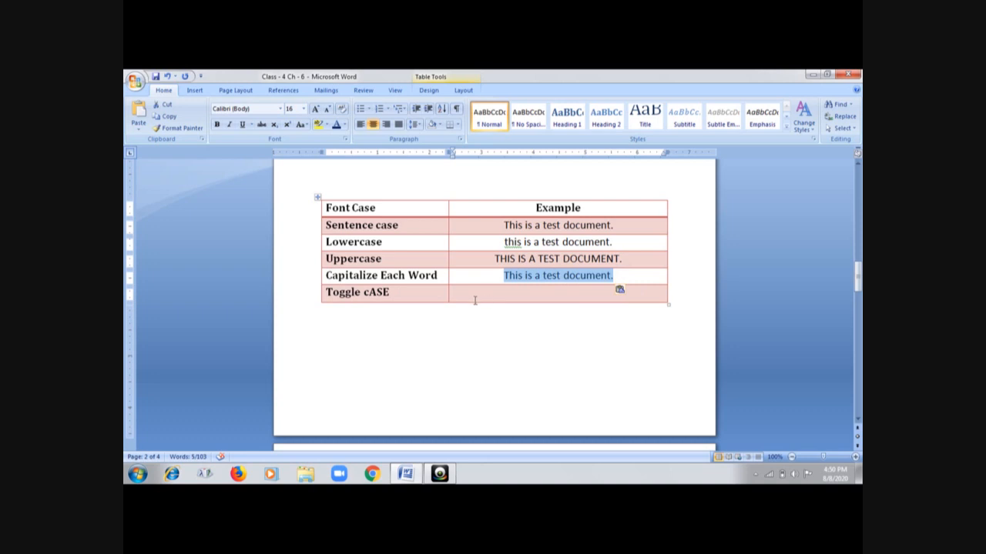
{"action": "mouse_move", "coordinate": [481, 305]}
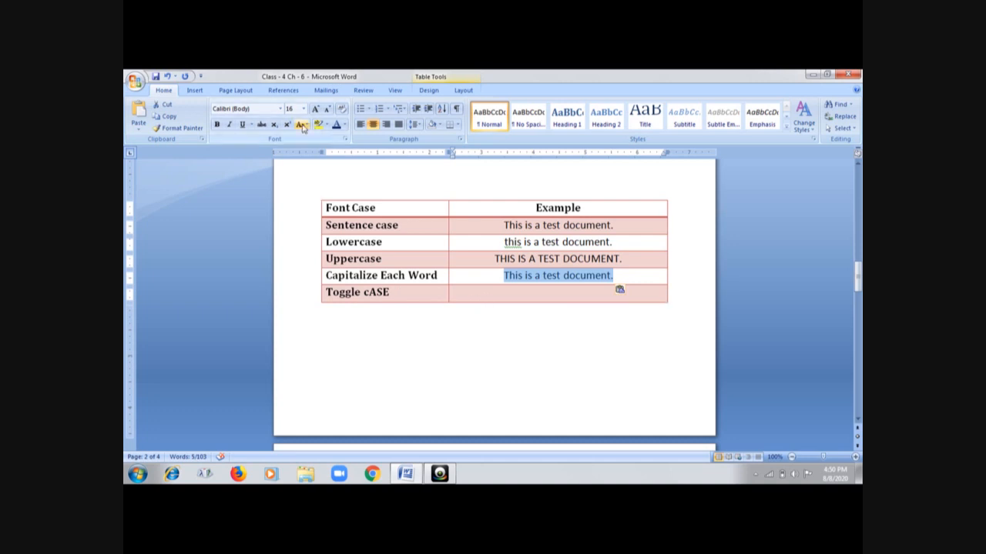
{"action": "left_click", "coordinate": [300, 124]}
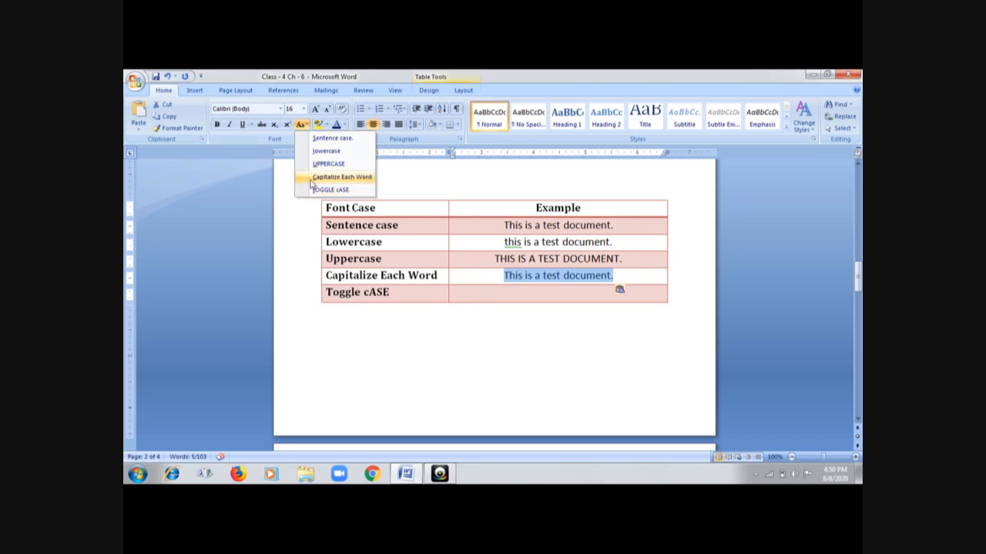
{"action": "left_click", "coordinate": [340, 177]}
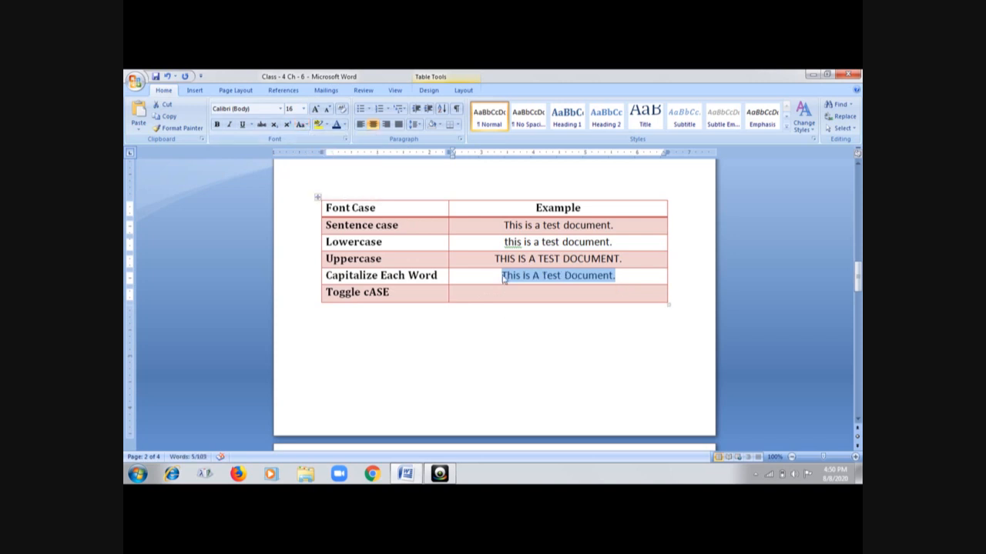
{"action": "mouse_move", "coordinate": [579, 285]}
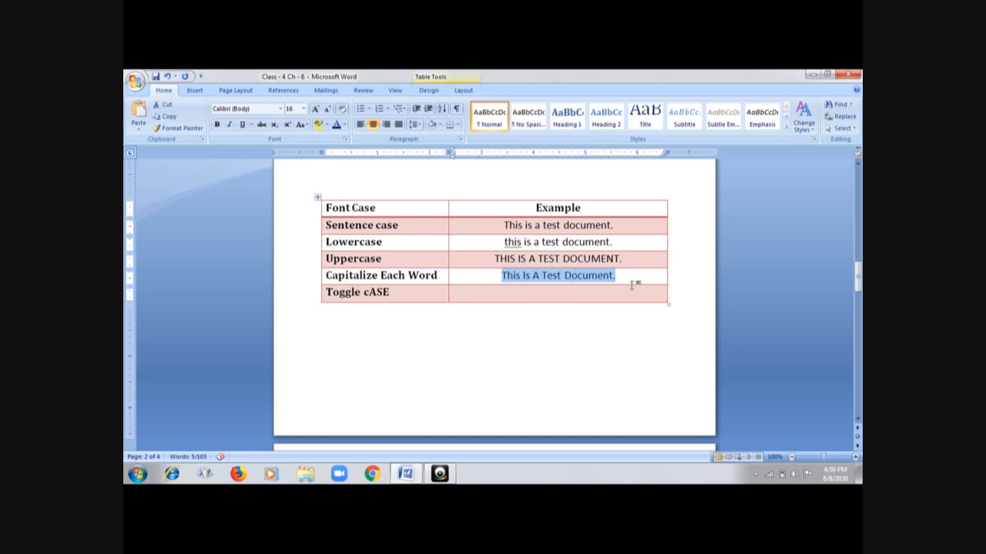
{"action": "mouse_move", "coordinate": [520, 298]}
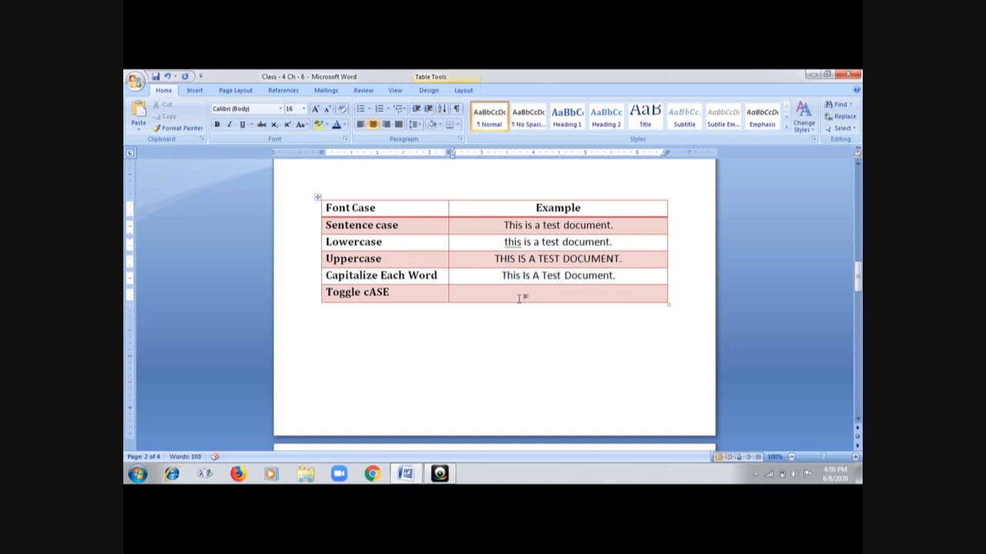
Enter the sentence in the Toggle cASE row and apply tOGGLE cASE to it
{"action": "type", "text": "This is a test document."}
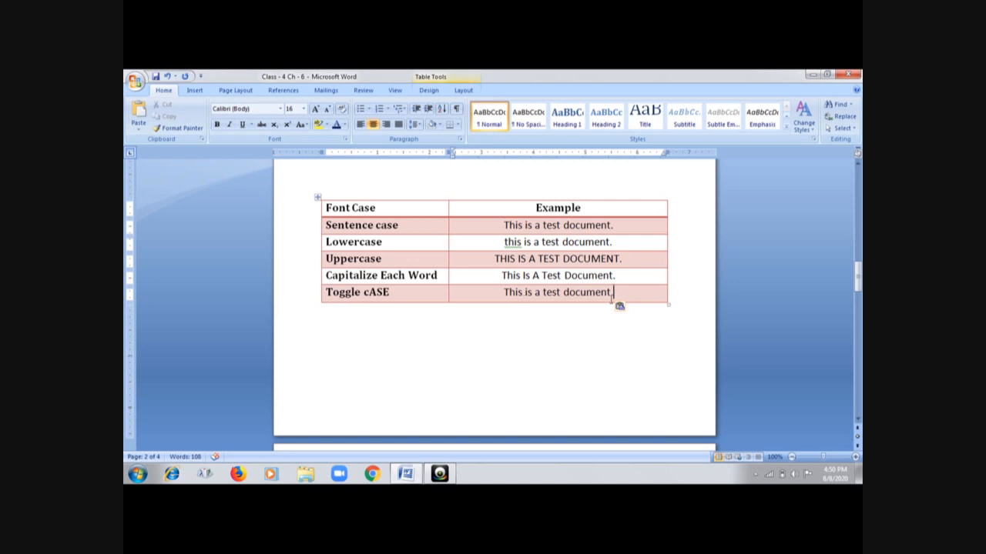
{"action": "left_click_drag", "start_coordinate": [502, 292], "coordinate": [613, 293]}
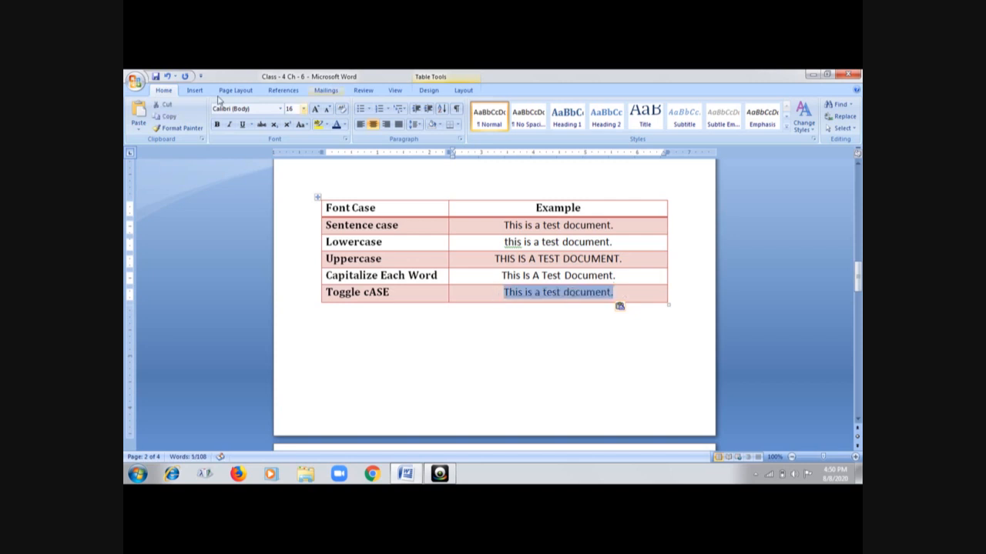
{"action": "left_click", "coordinate": [301, 125]}
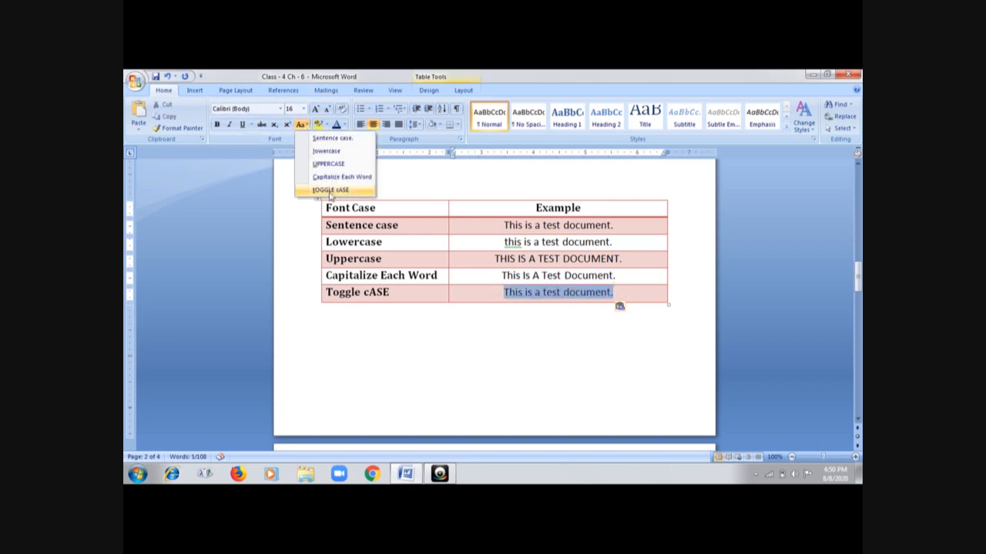
{"action": "left_click", "coordinate": [330, 191]}
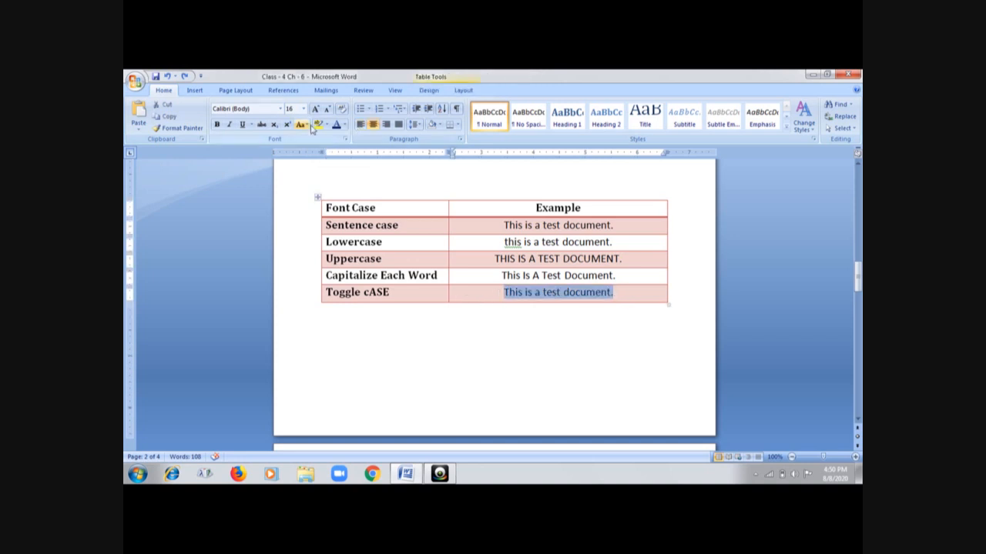
{"action": "left_click", "coordinate": [302, 124]}
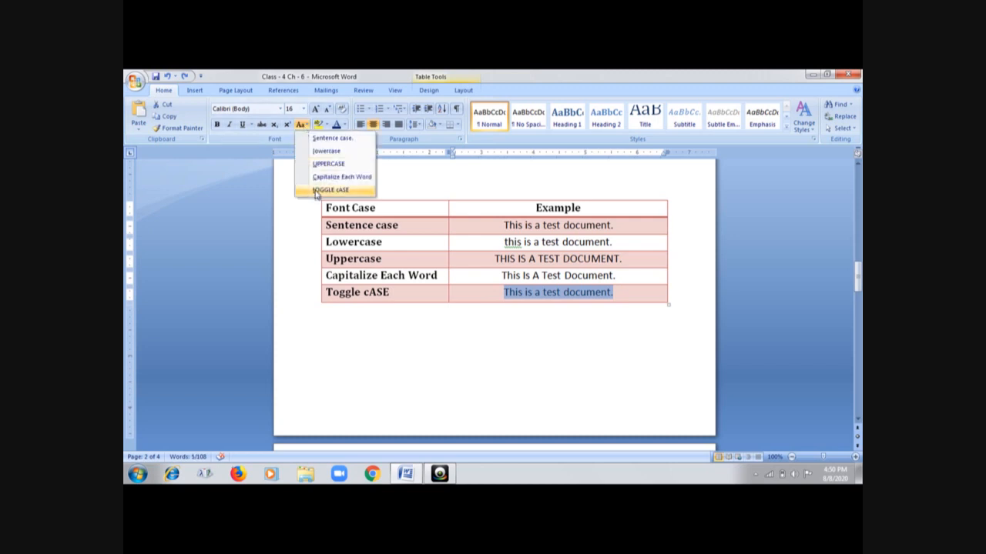
{"action": "left_click", "coordinate": [331, 189]}
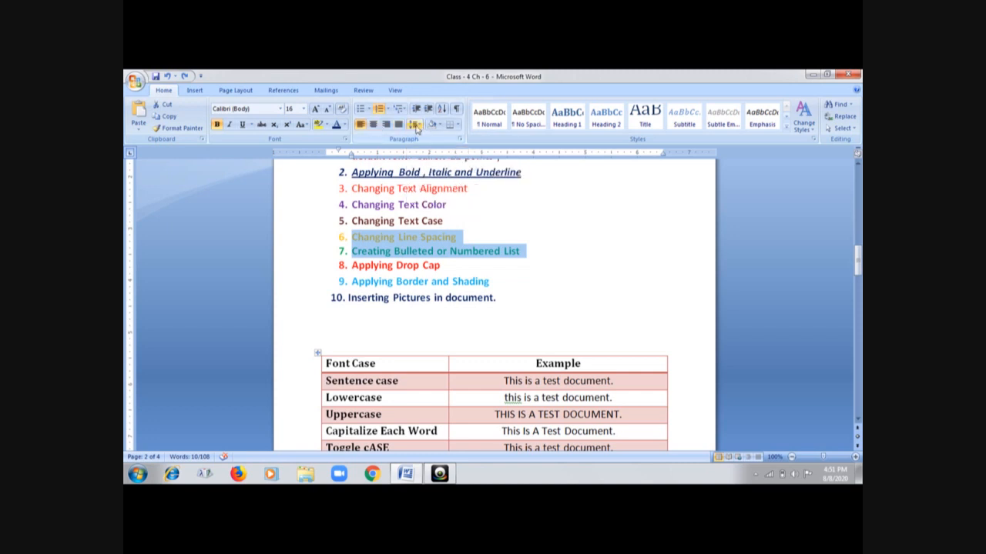
{"action": "mouse_move", "coordinate": [419, 125]}
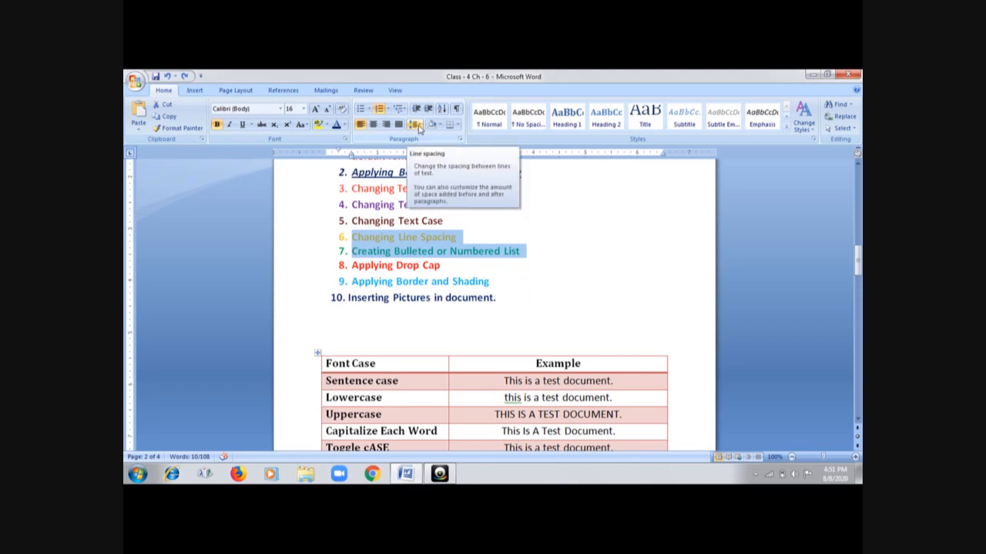
{"action": "left_click", "coordinate": [419, 123]}
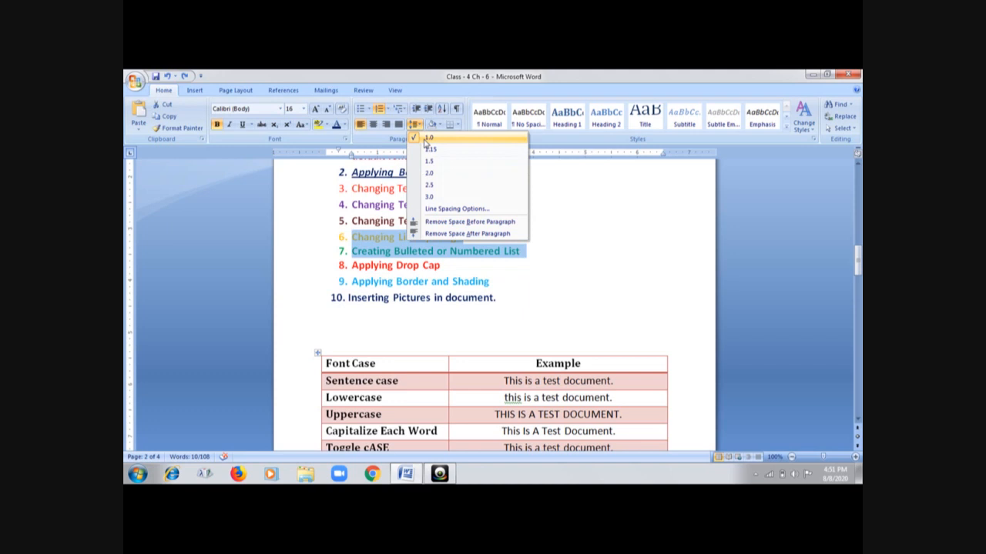
{"action": "mouse_move", "coordinate": [428, 148]}
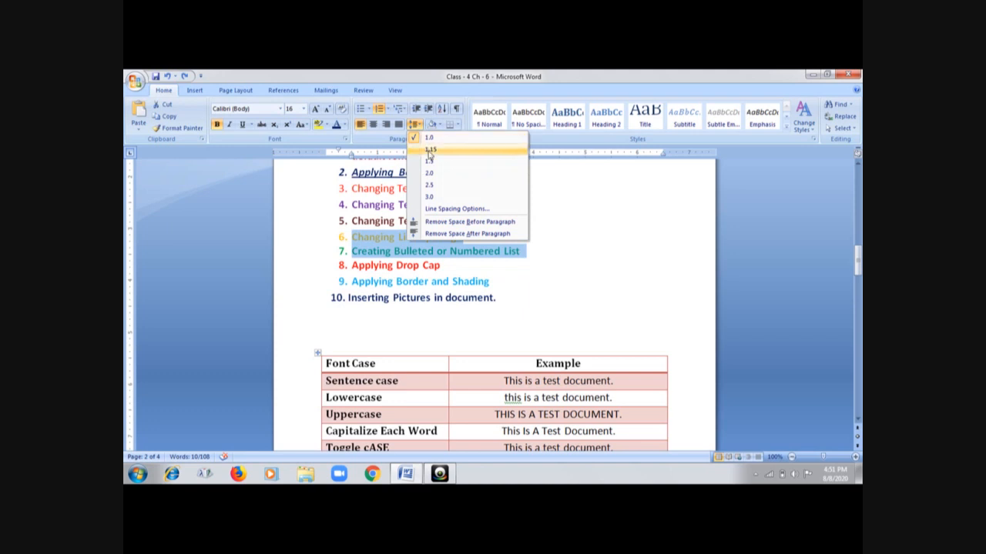
{"action": "left_click", "coordinate": [428, 148]}
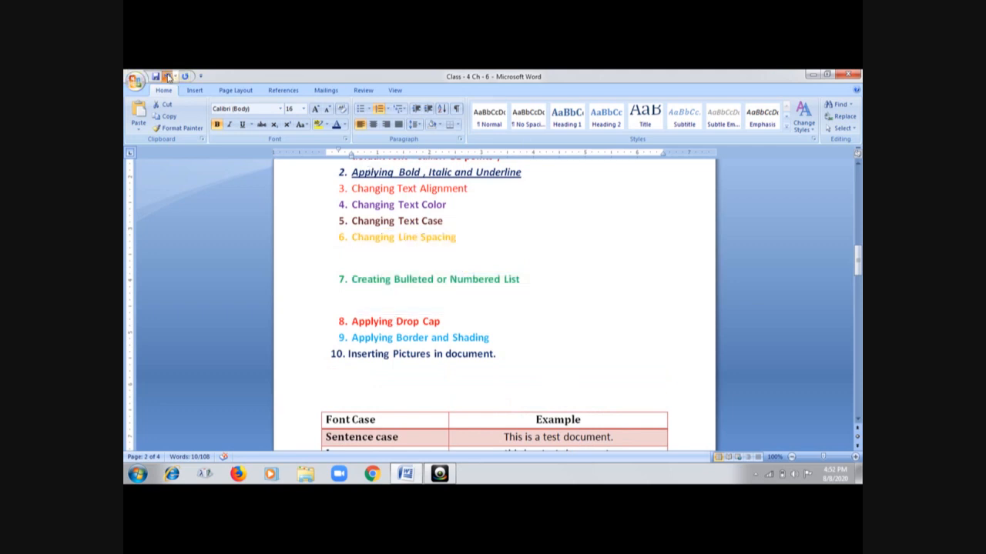
{"action": "left_click", "coordinate": [415, 125]}
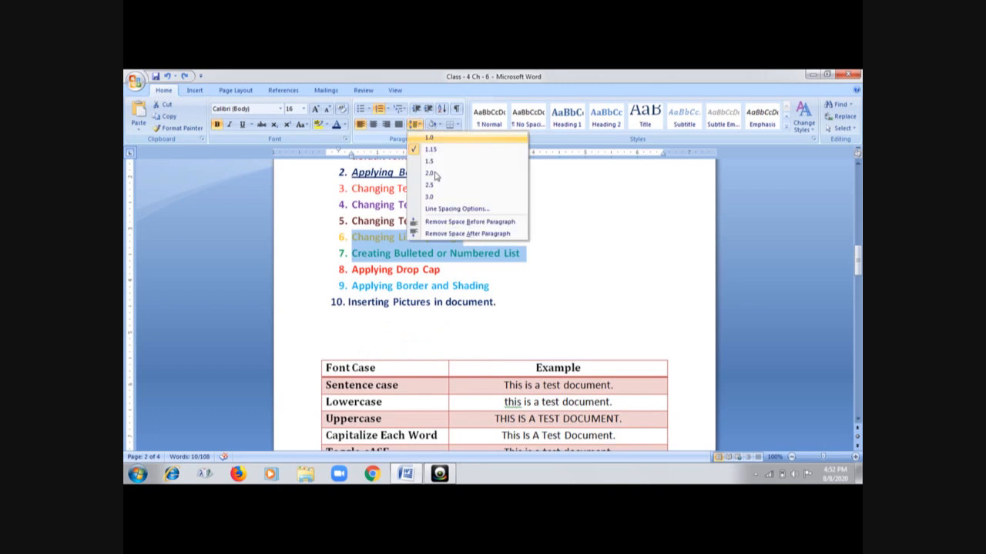
{"action": "left_click", "coordinate": [456, 208]}
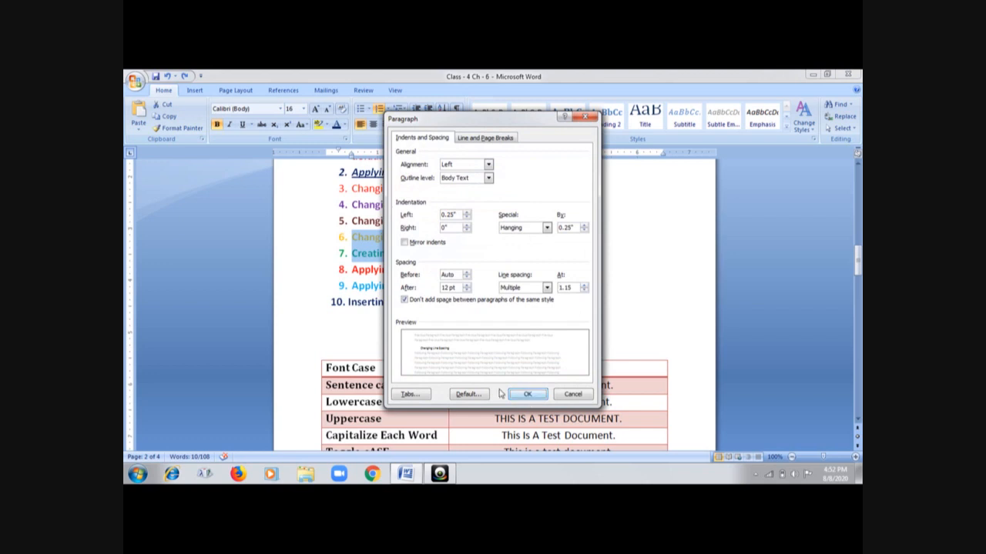
{"action": "left_click", "coordinate": [527, 395]}
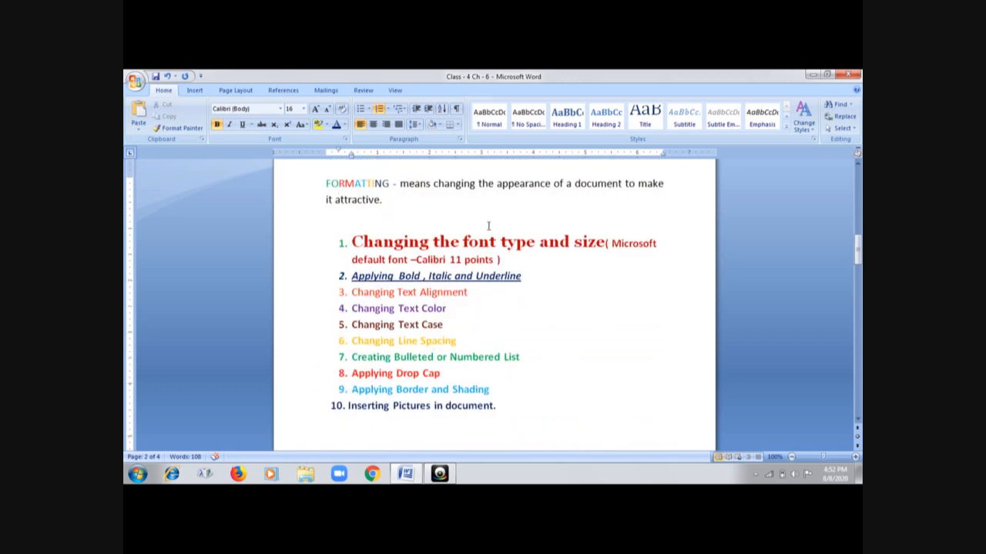
{"action": "mouse_move", "coordinate": [354, 406]}
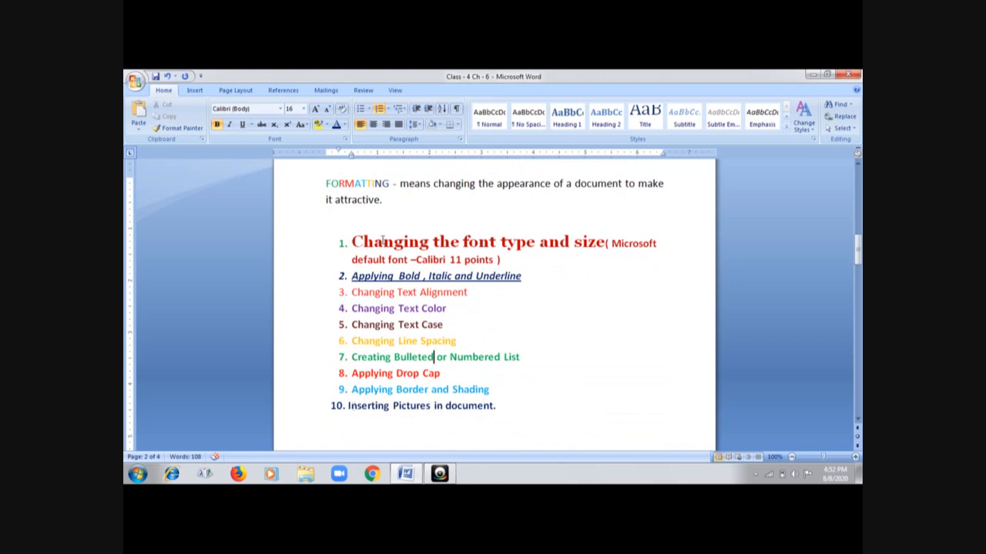
Select the ten-item topic list and try round, hollow, picture, diamond and arrowhead bullets
{"action": "left_click_drag", "start_coordinate": [351, 242], "coordinate": [461, 242]}
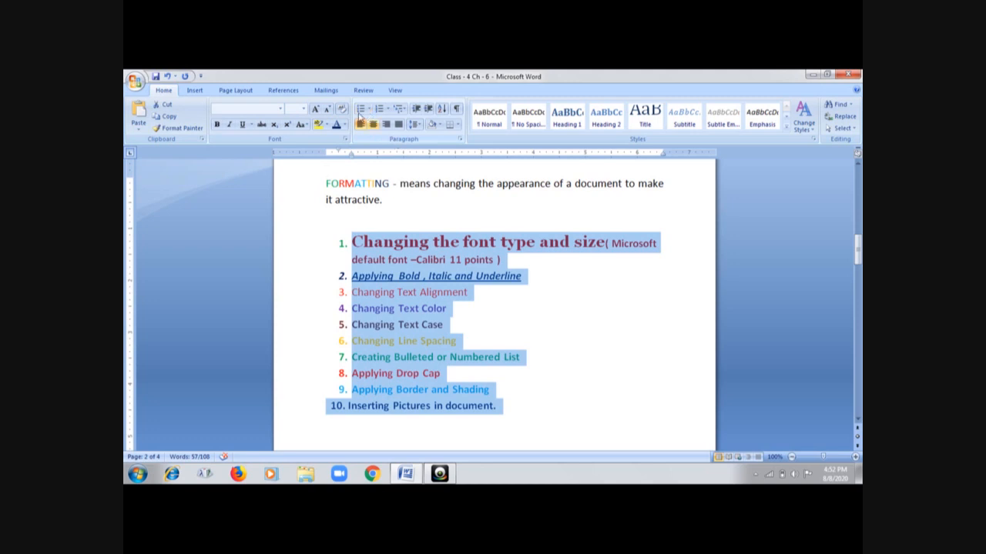
{"action": "mouse_move", "coordinate": [360, 108]}
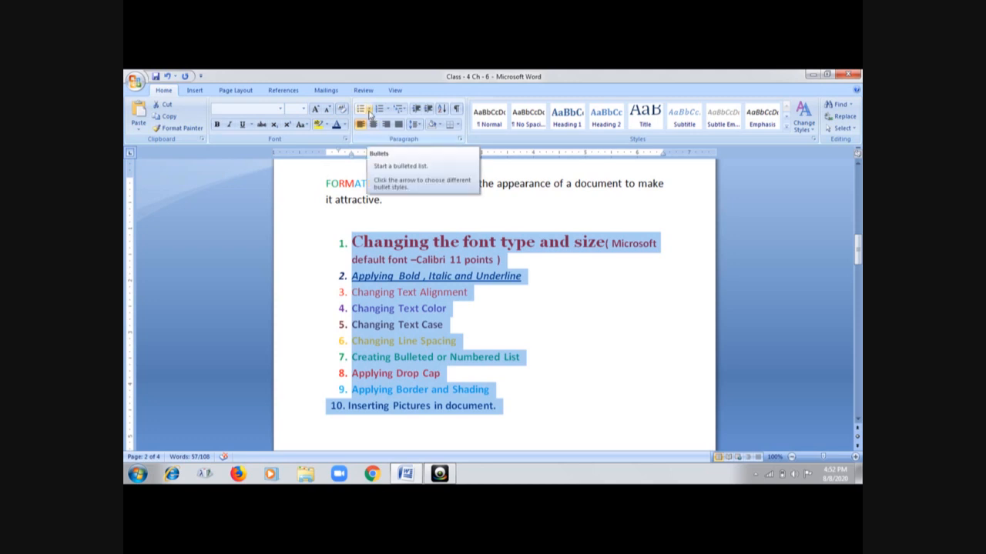
{"action": "left_click", "coordinate": [368, 108]}
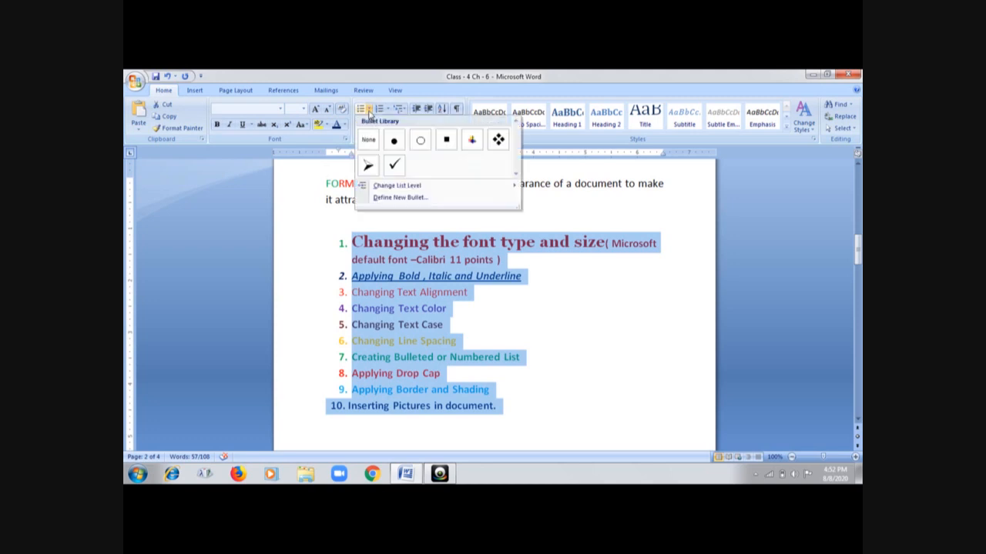
{"action": "left_click", "coordinate": [394, 139]}
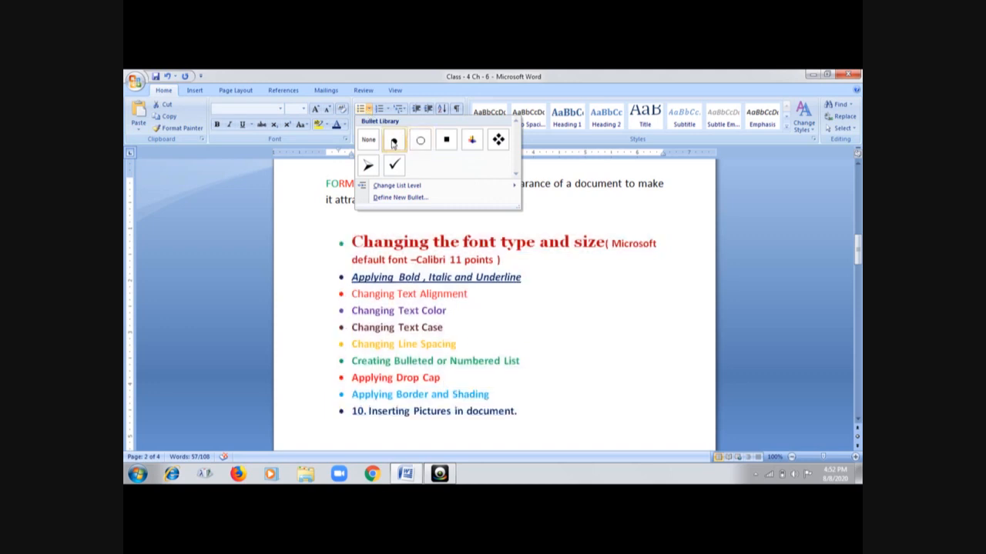
{"action": "left_click", "coordinate": [419, 139]}
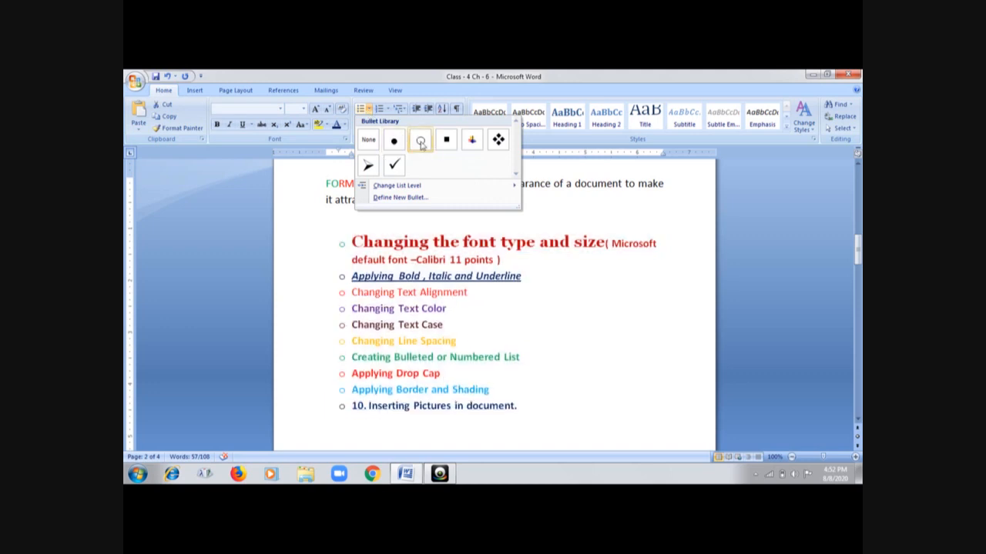
{"action": "left_click", "coordinate": [472, 139]}
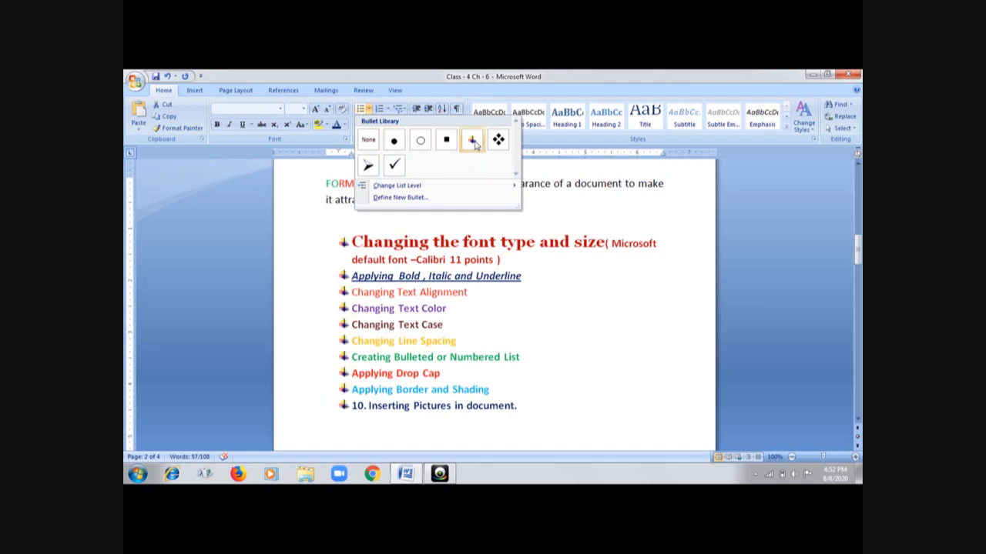
{"action": "left_click", "coordinate": [471, 139]}
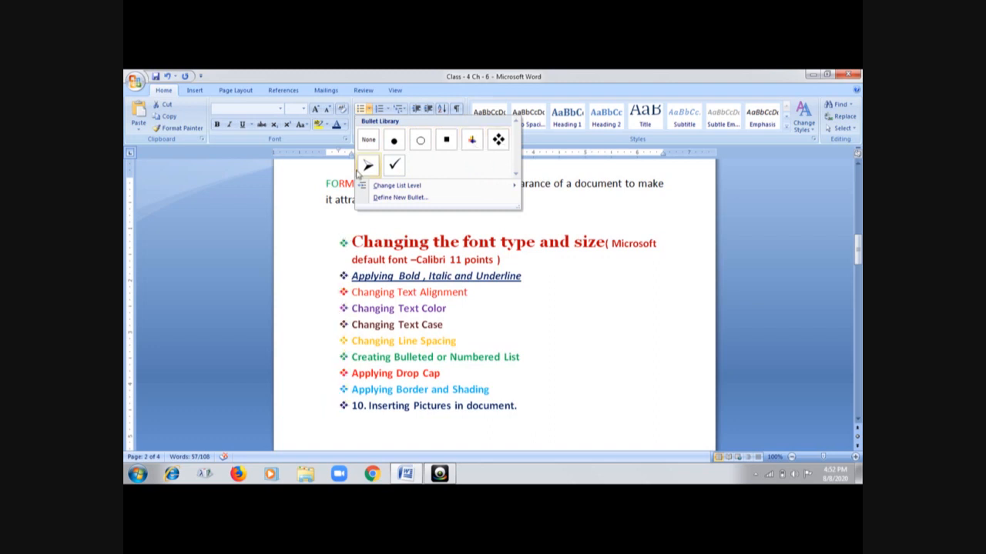
{"action": "left_click", "coordinate": [394, 164]}
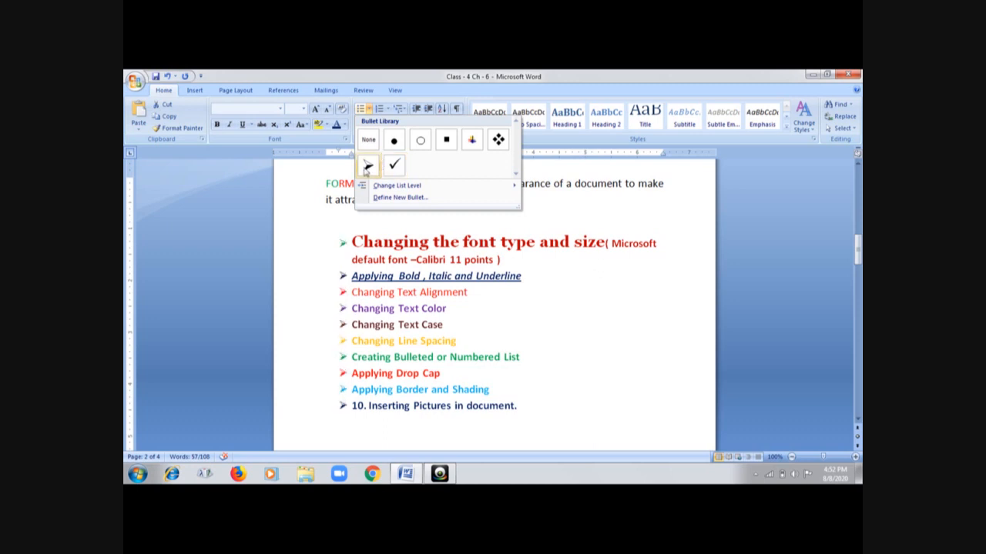
Switch the topic list to numbering so it runs 1 to 10
{"action": "left_click", "coordinate": [379, 108]}
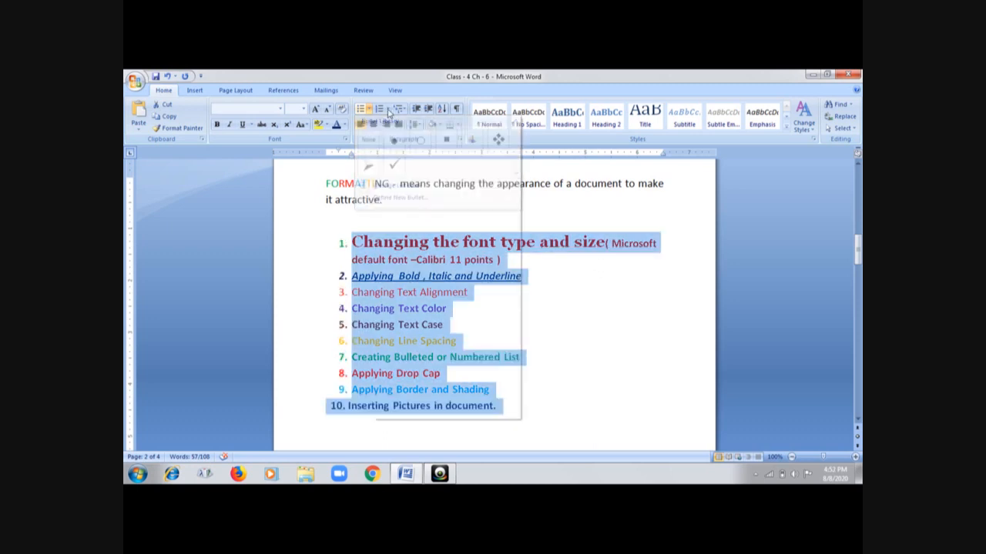
{"action": "left_click", "coordinate": [382, 108]}
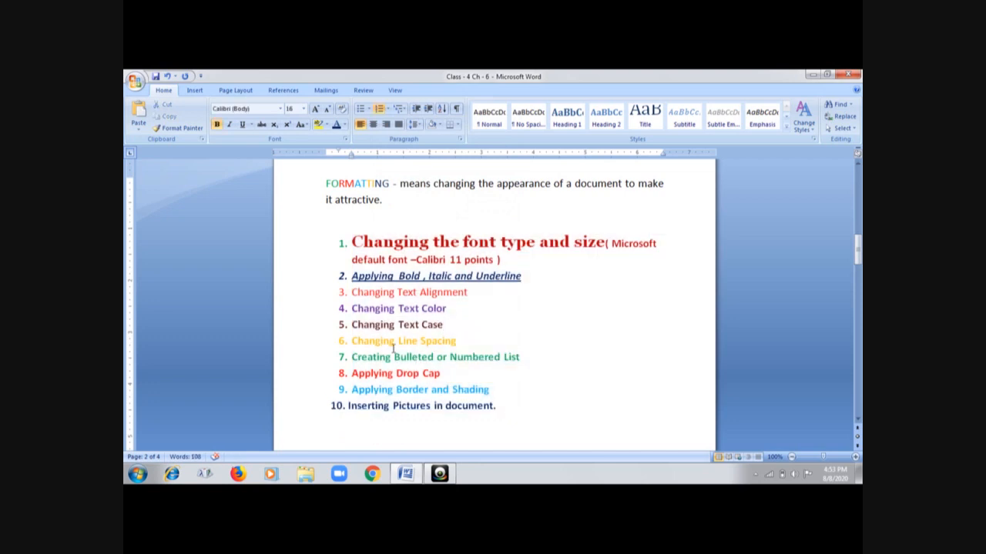
{"action": "scroll", "scroll_direction": "down", "scroll_amount": 3}
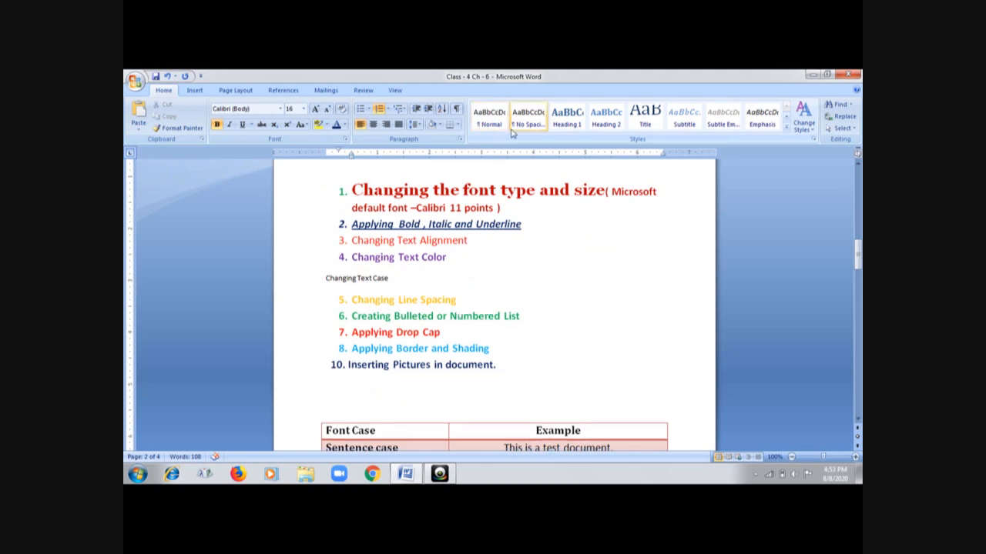
{"action": "mouse_move", "coordinate": [530, 116]}
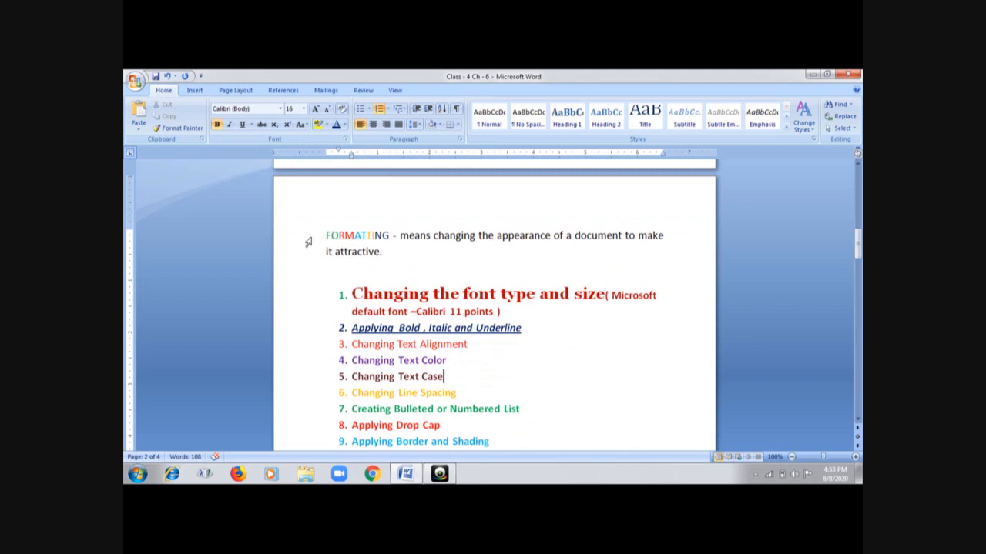
{"action": "mouse_move", "coordinate": [324, 228]}
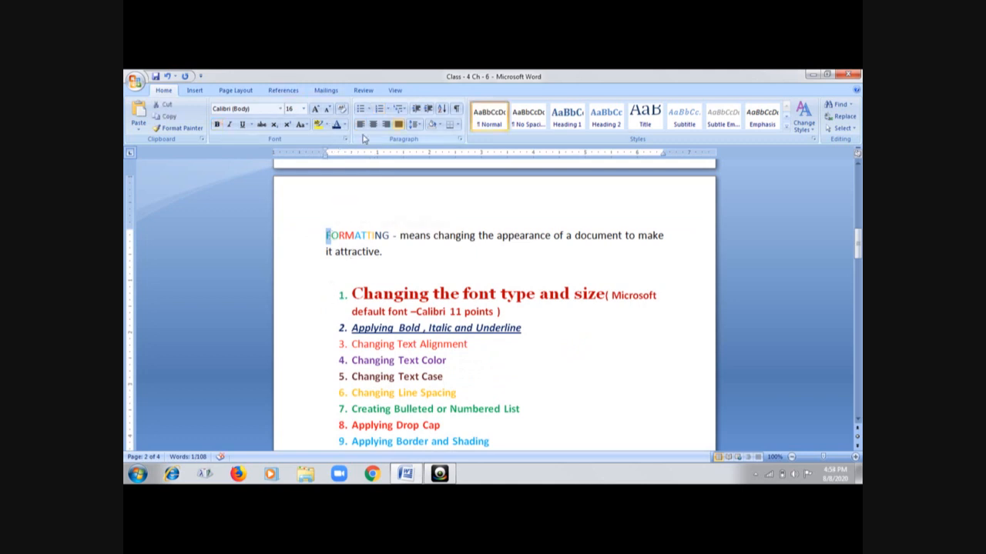
Apply a Dropped drop cap so the FORMATTING paragraph opens with a large F
{"action": "left_click", "coordinate": [194, 89]}
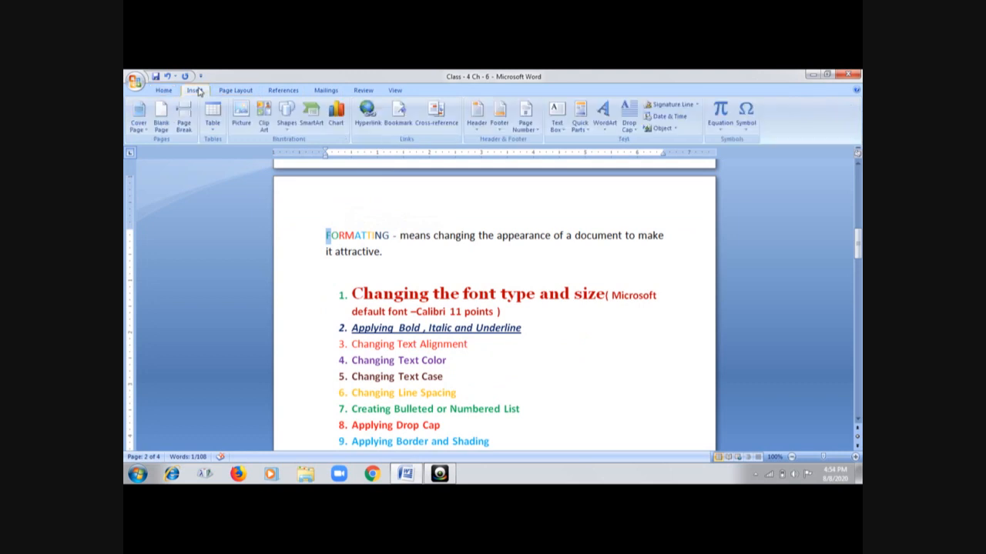
{"action": "mouse_move", "coordinate": [629, 115]}
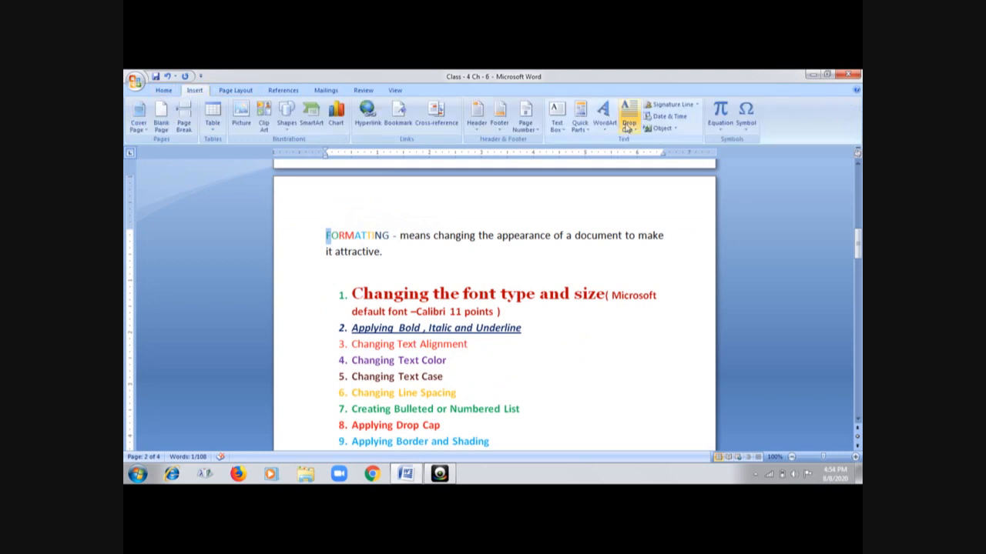
{"action": "mouse_move", "coordinate": [631, 117]}
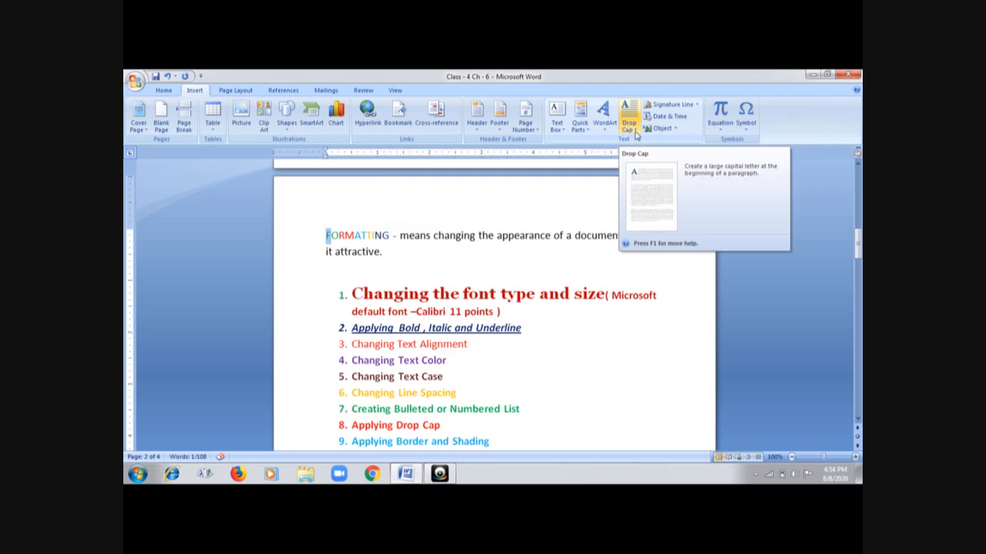
{"action": "left_click", "coordinate": [628, 120]}
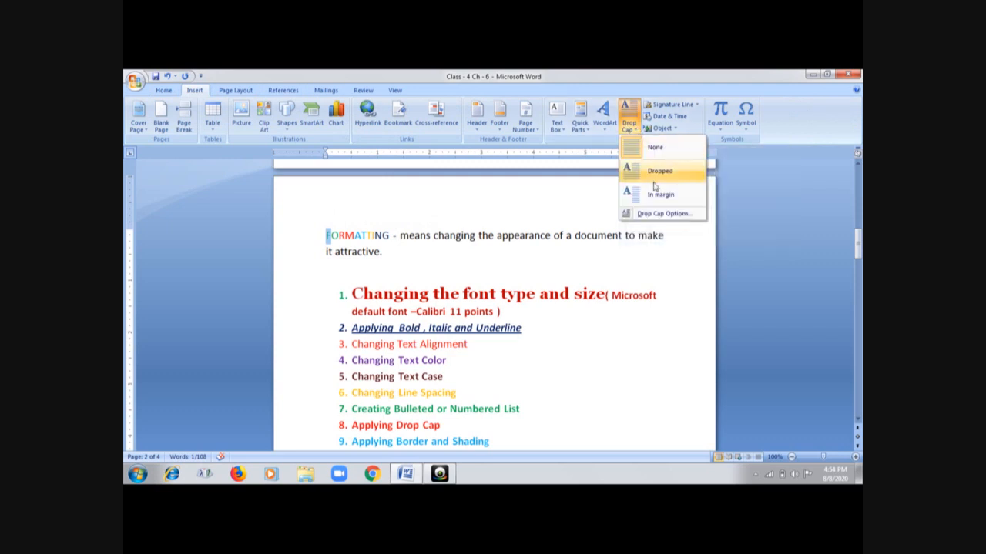
{"action": "left_click", "coordinate": [659, 169]}
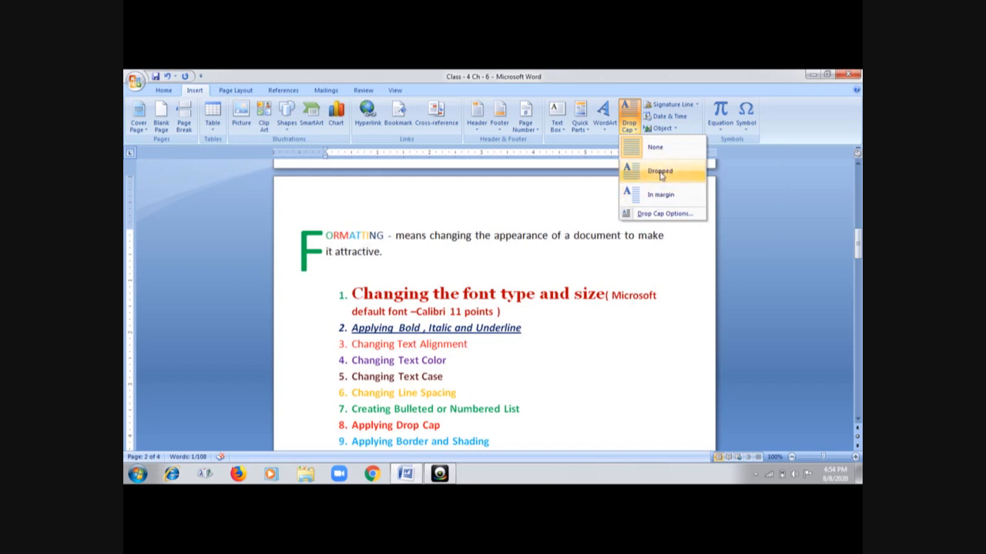
{"action": "left_click", "coordinate": [659, 169]}
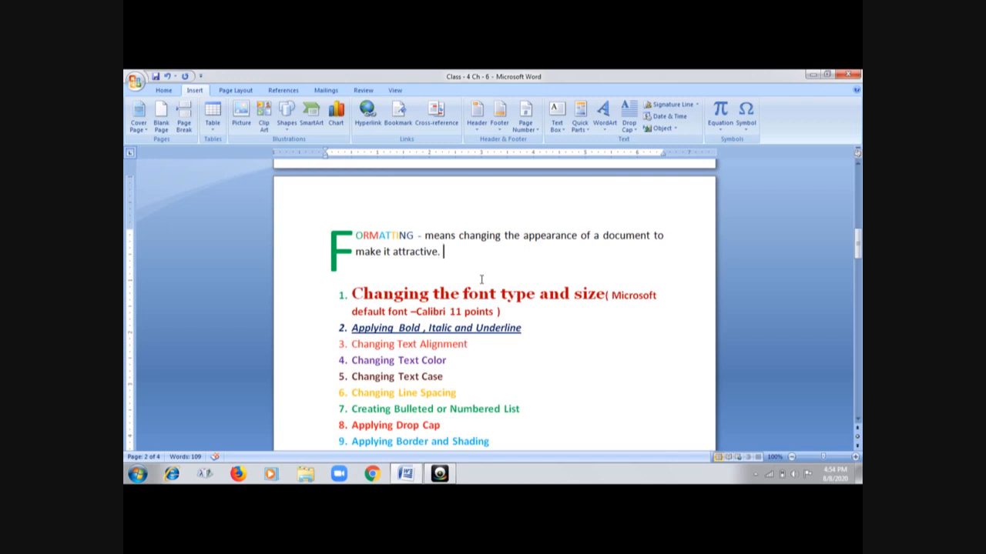
{"action": "scroll", "scroll_direction": "down", "scroll_amount": 3}
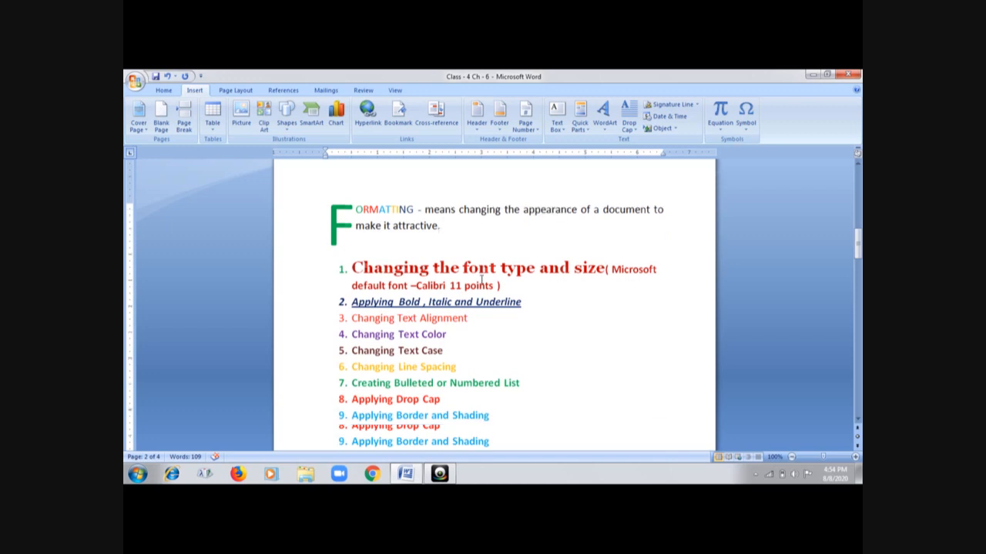
{"action": "scroll", "scroll_direction": "down", "scroll_amount": 3}
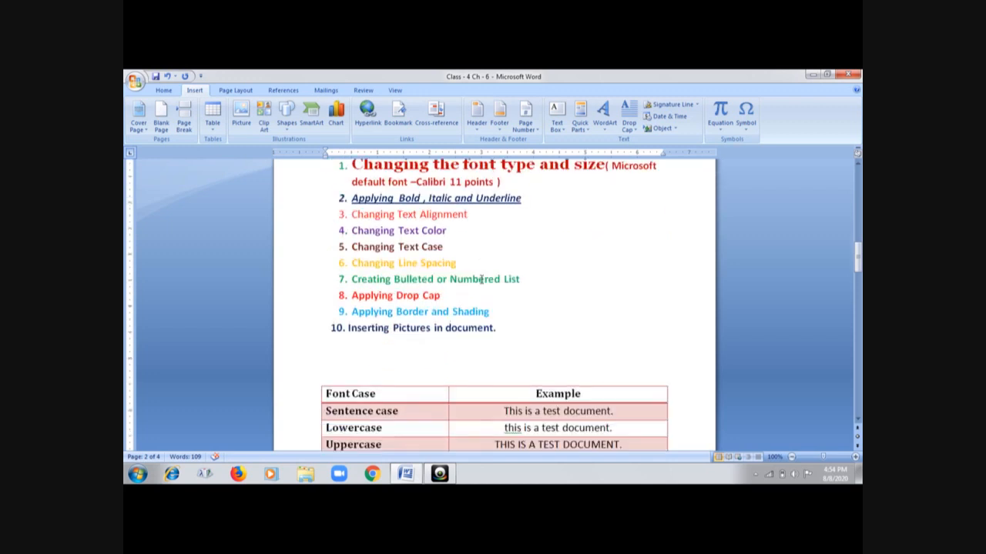
Reach the Page Border settings in the Borders and Shading dialog from the Home ribbon
{"action": "scroll", "scroll_direction": "down", "scroll_amount": 3}
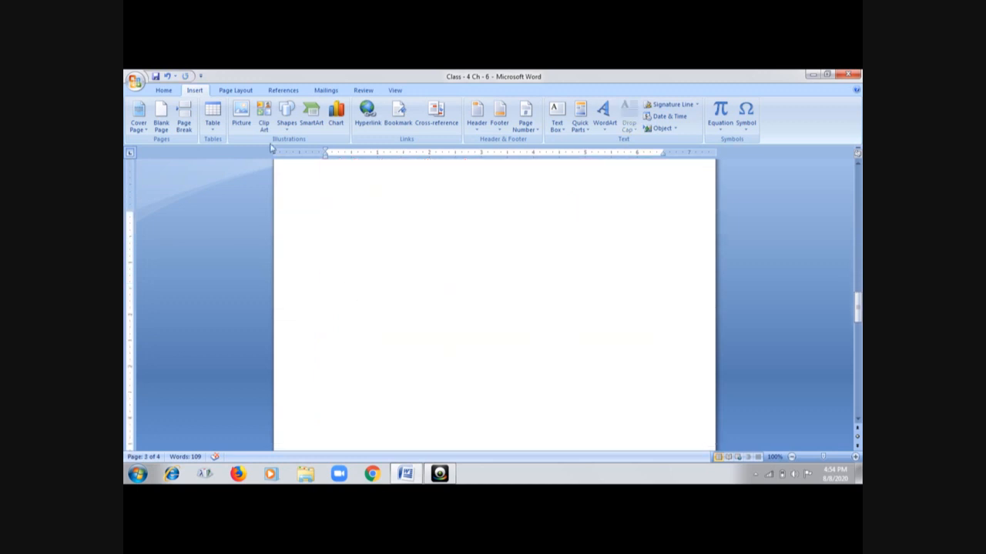
{"action": "left_click", "coordinate": [163, 89]}
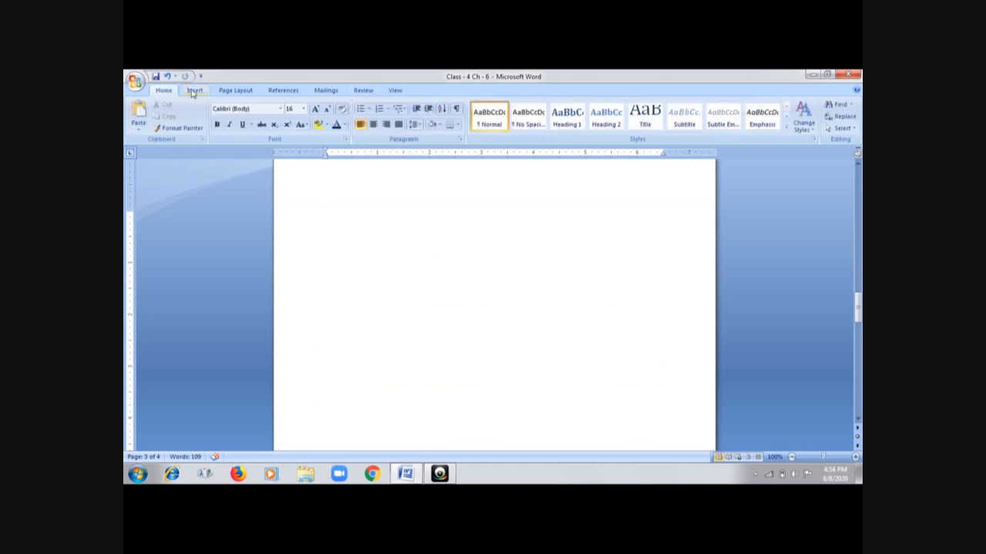
{"action": "left_click", "coordinate": [194, 90]}
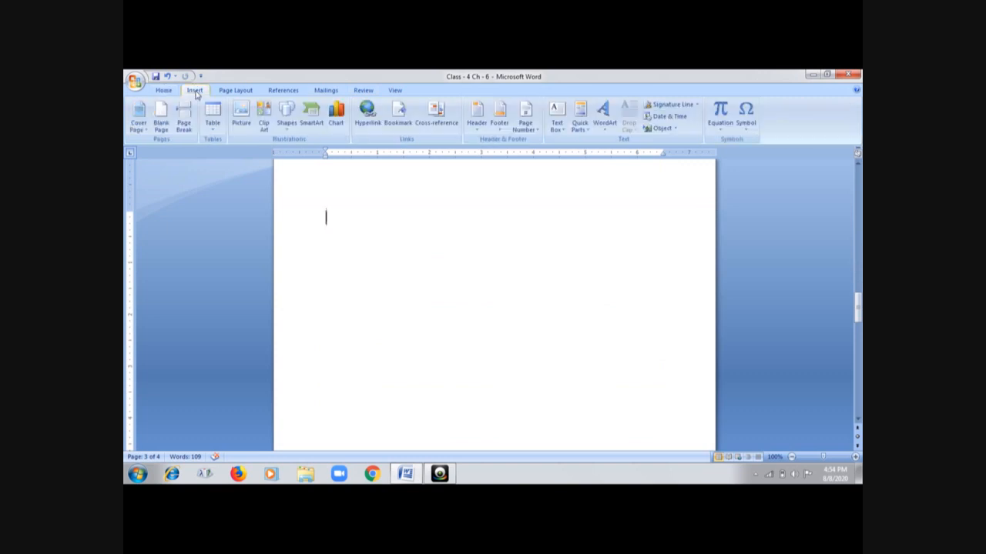
{"action": "left_click", "coordinate": [163, 89]}
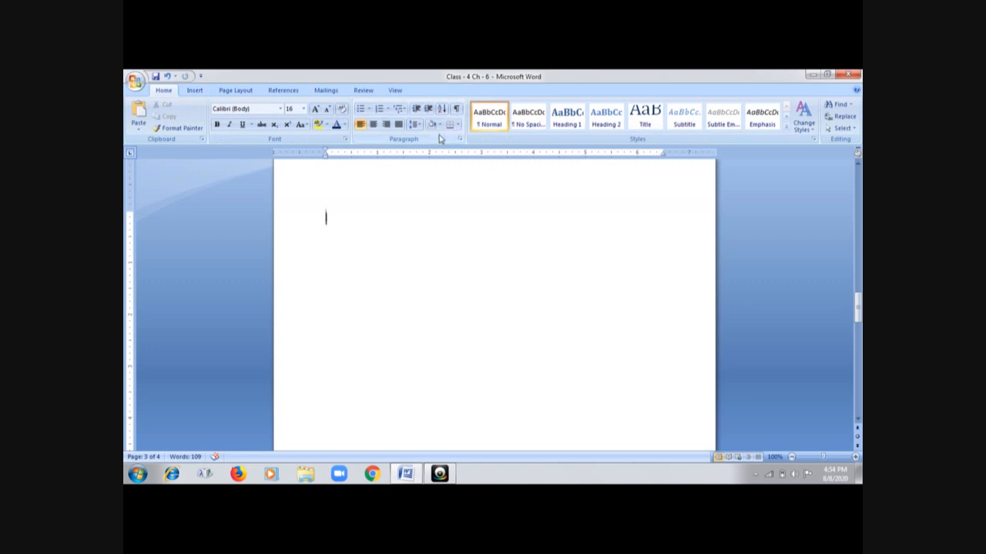
{"action": "mouse_move", "coordinate": [454, 125]}
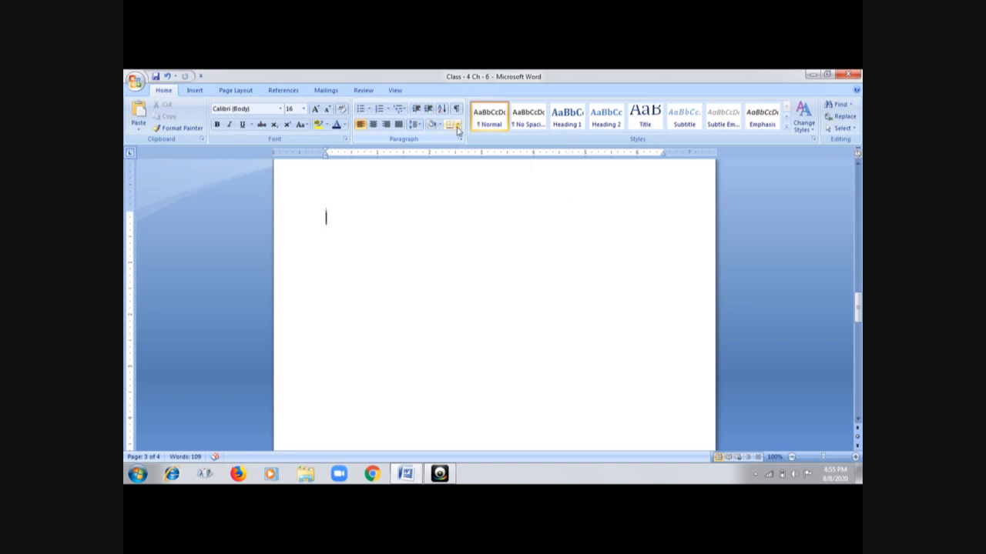
{"action": "left_click", "coordinate": [456, 124]}
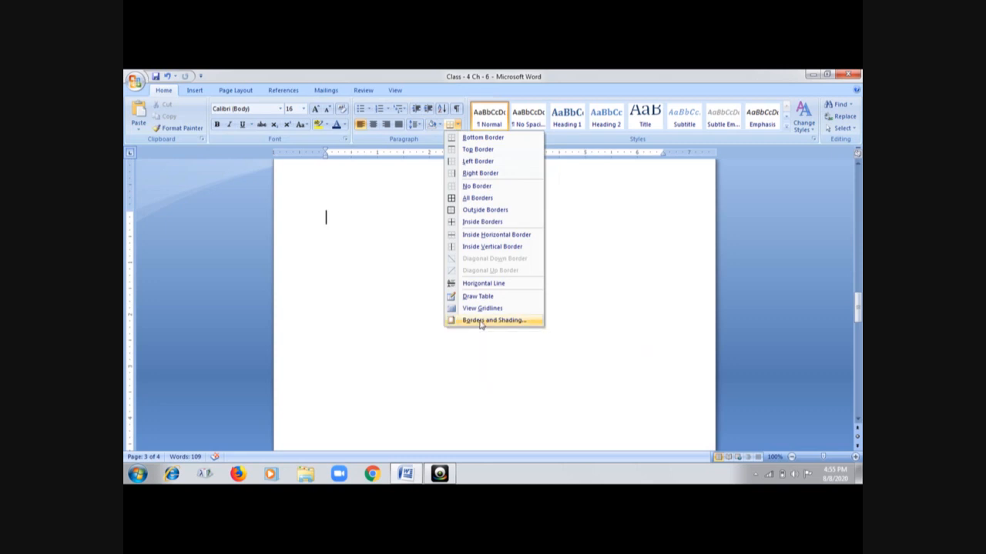
{"action": "left_click", "coordinate": [495, 320]}
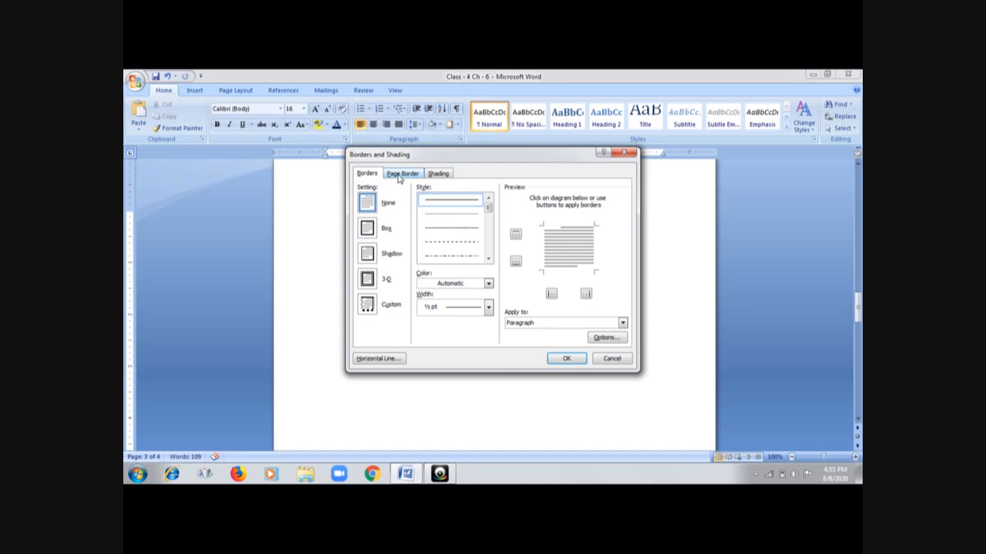
{"action": "left_click", "coordinate": [400, 173]}
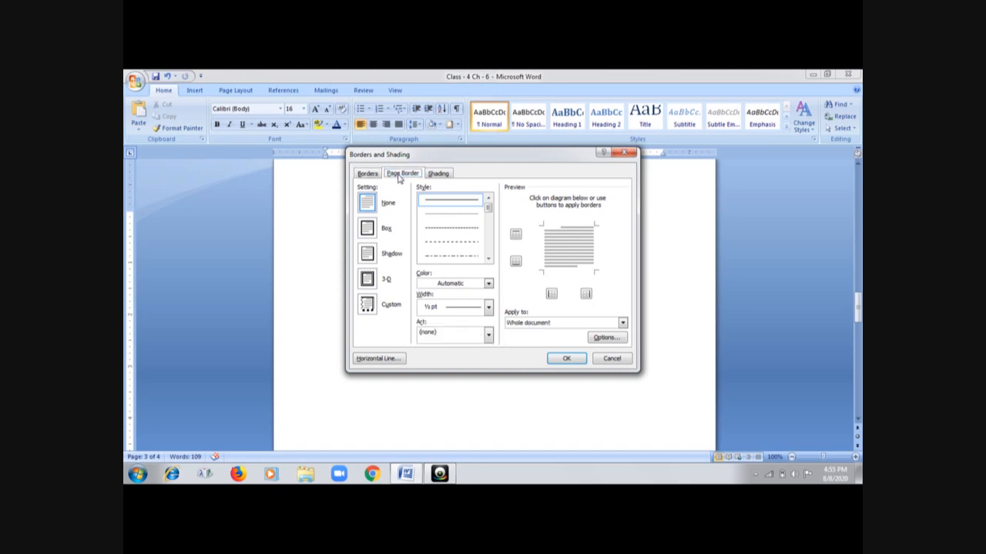
{"action": "mouse_move", "coordinate": [370, 216]}
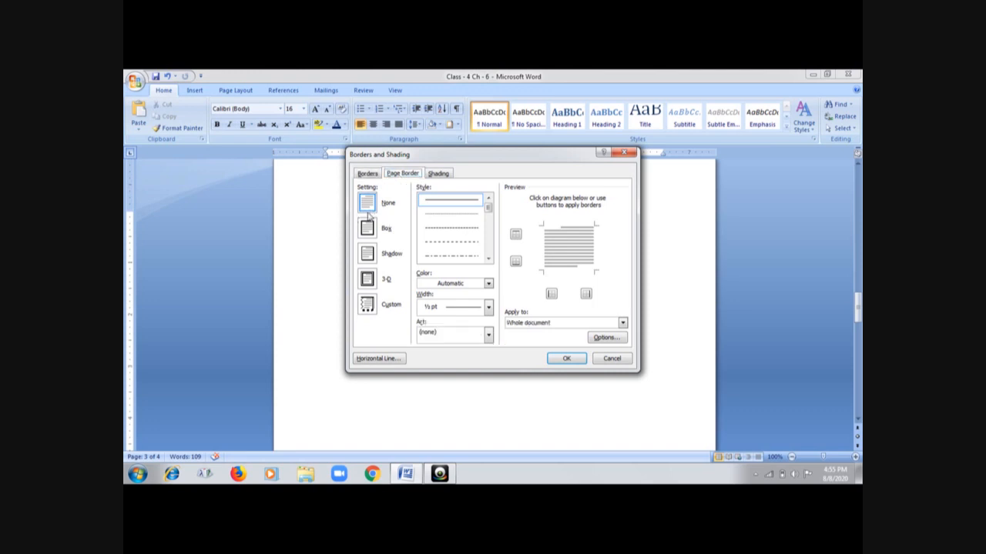
Set a Box page border, 2¼ pt wide in red, and apply it to the document
{"action": "left_click", "coordinate": [366, 228]}
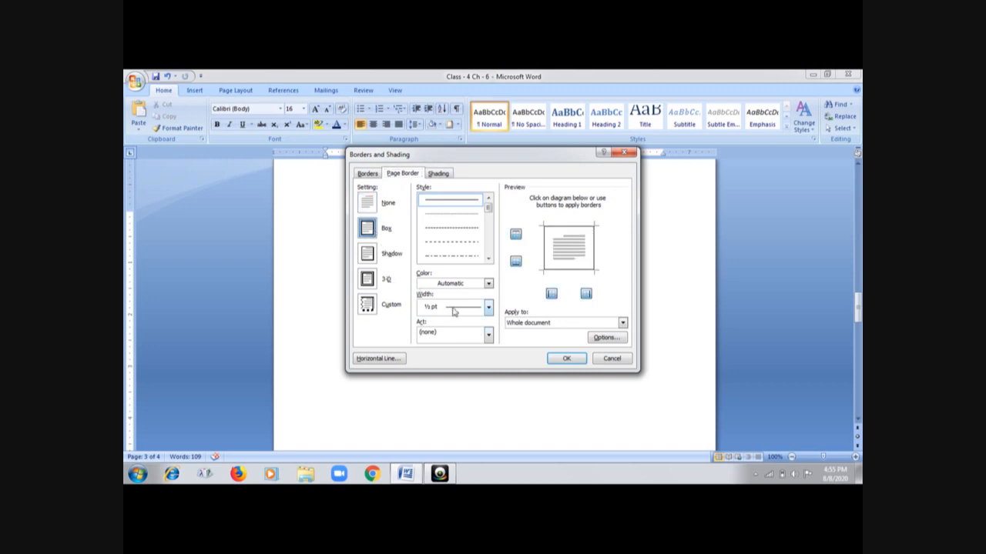
{"action": "left_click", "coordinate": [488, 308]}
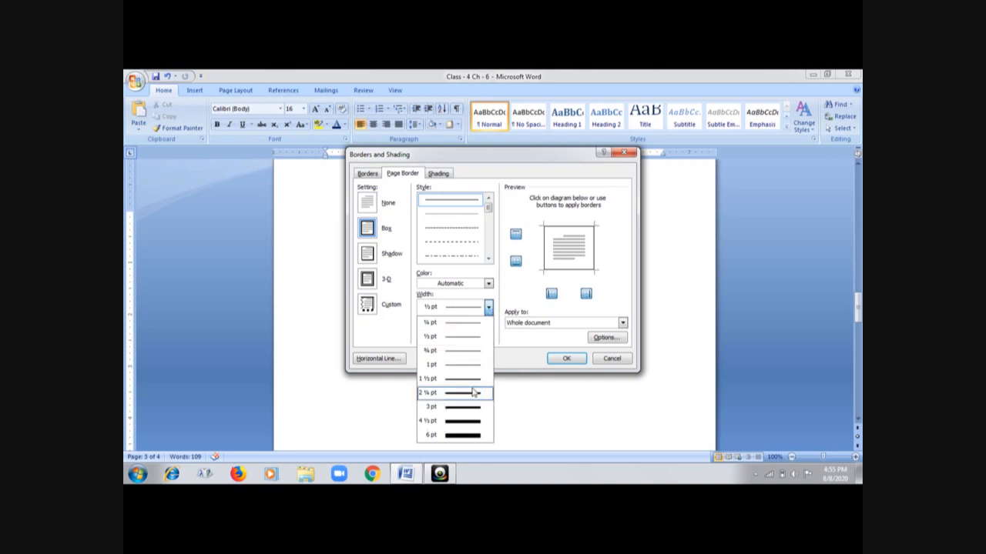
{"action": "left_click", "coordinate": [473, 393]}
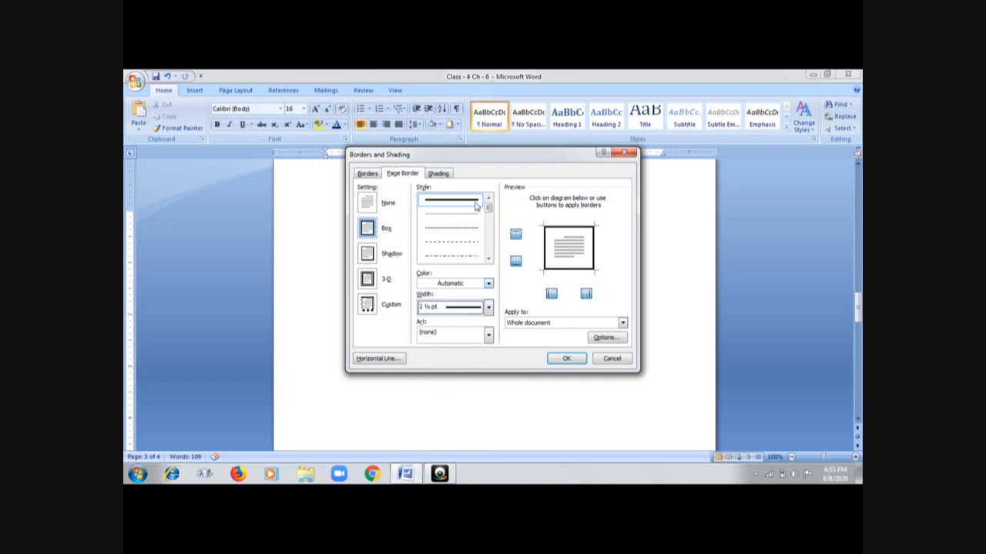
{"action": "left_click", "coordinate": [488, 284]}
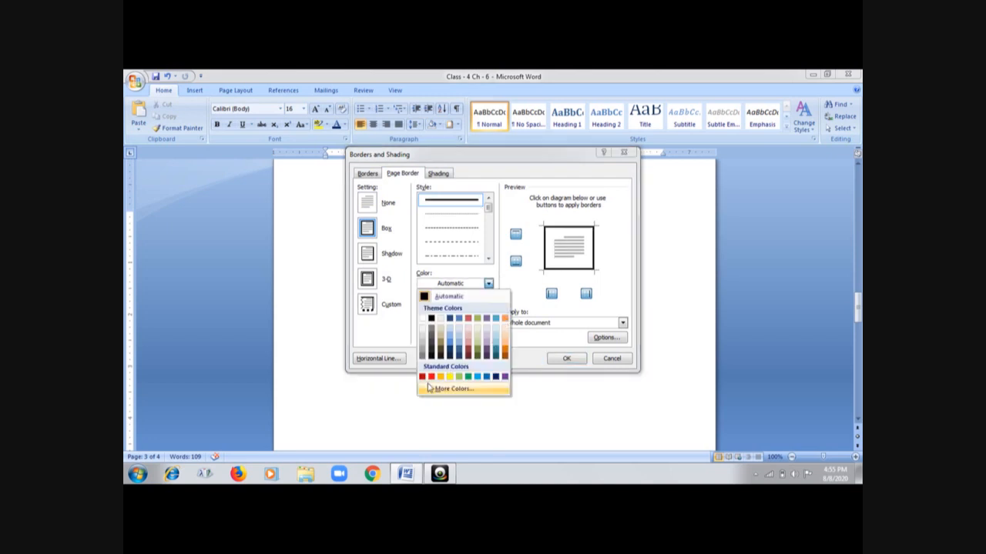
{"action": "left_click", "coordinate": [422, 376]}
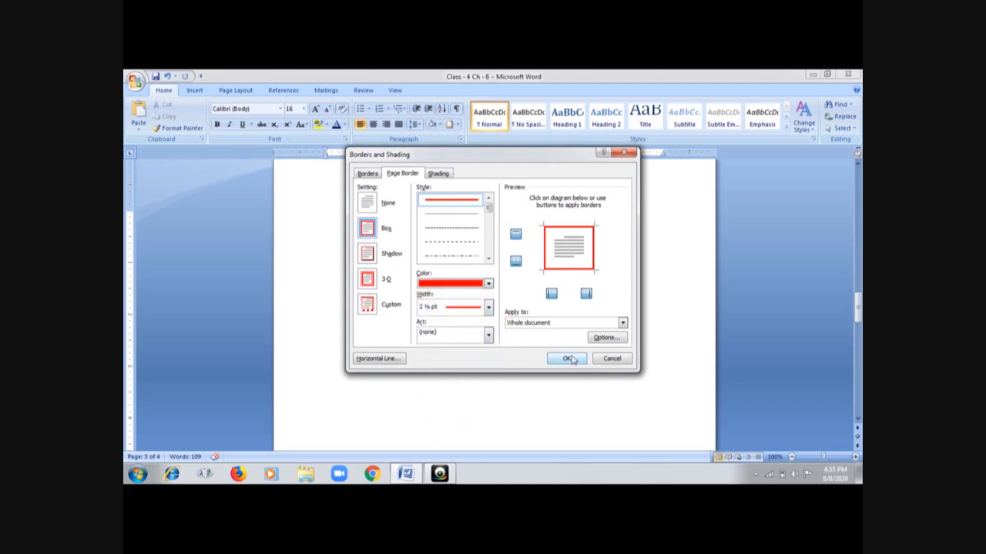
{"action": "left_click", "coordinate": [567, 359]}
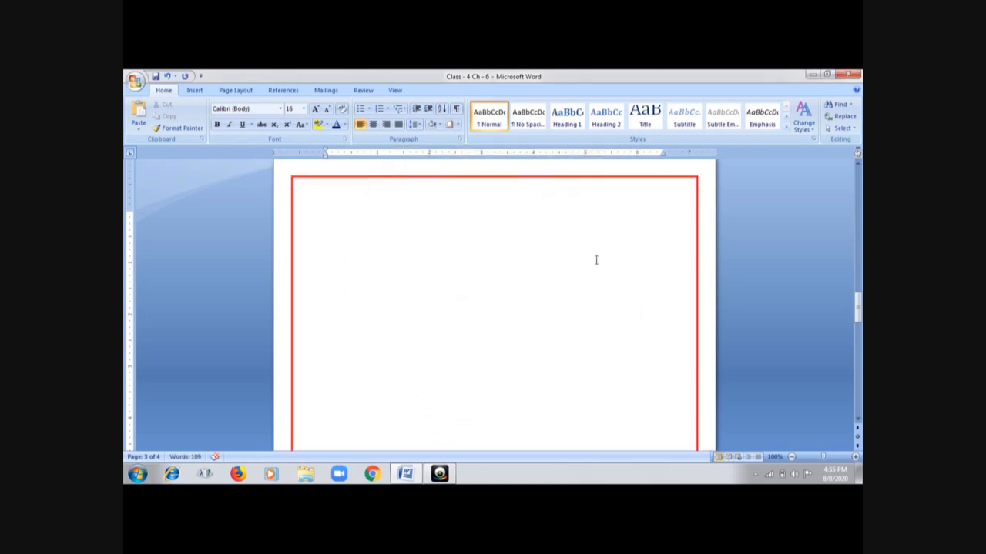
Apply the balloon design from the Art list as the page border for the whole document
{"action": "left_click", "coordinate": [194, 90]}
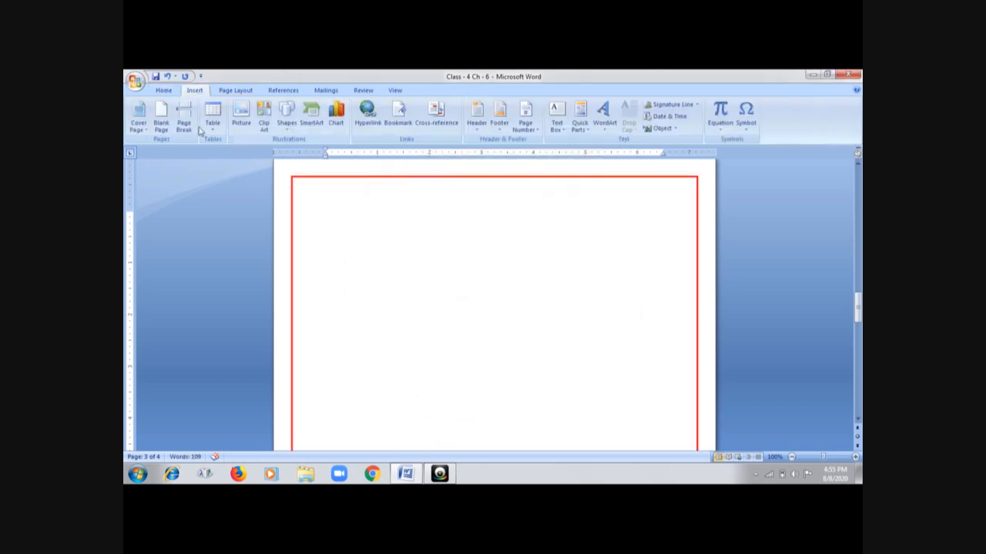
{"action": "left_click", "coordinate": [163, 89]}
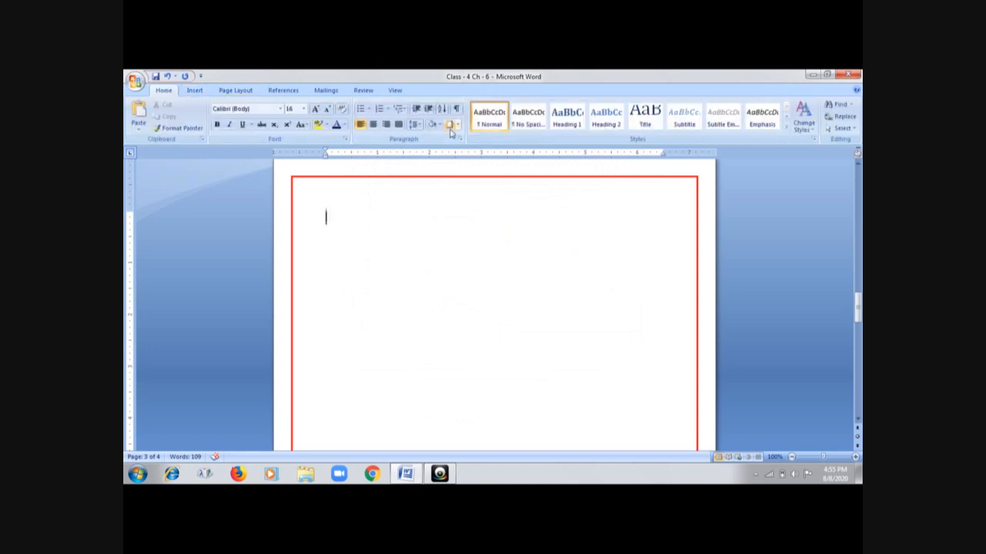
{"action": "left_click", "coordinate": [451, 124]}
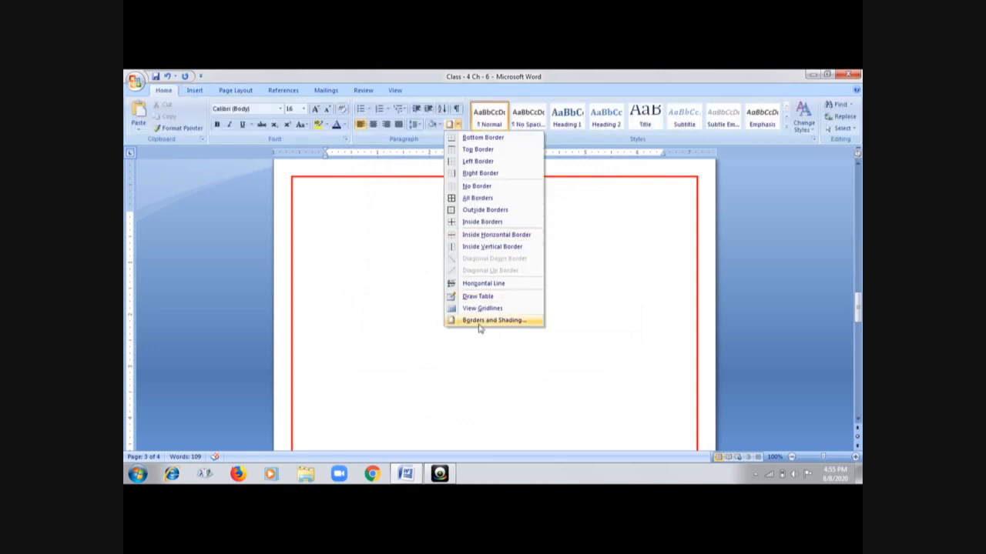
{"action": "left_click", "coordinate": [493, 320]}
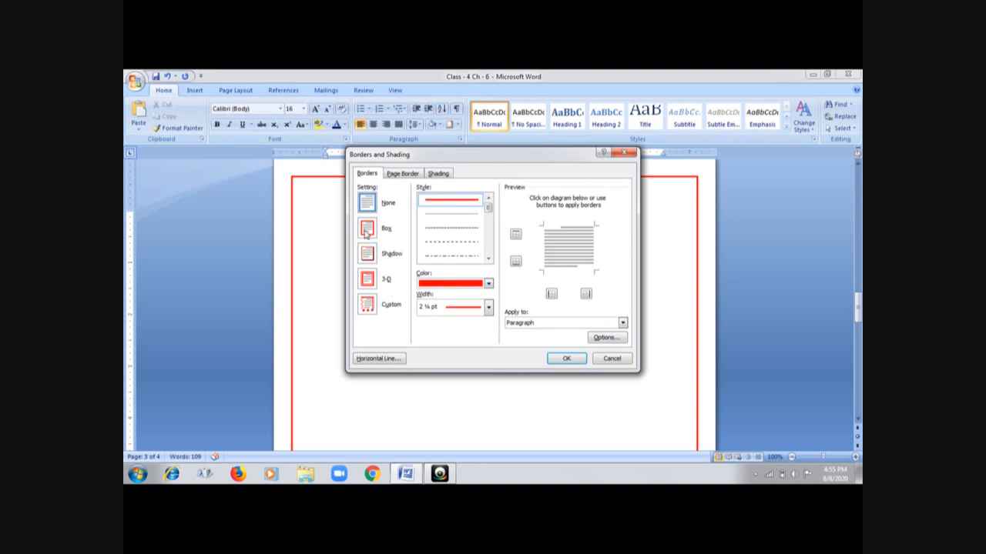
{"action": "left_click", "coordinate": [400, 173]}
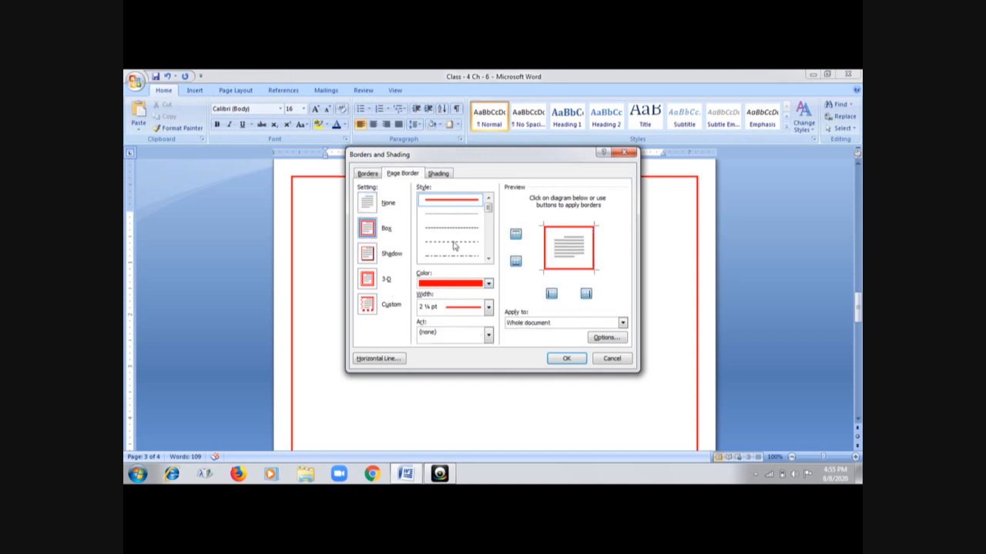
{"action": "left_click", "coordinate": [488, 333]}
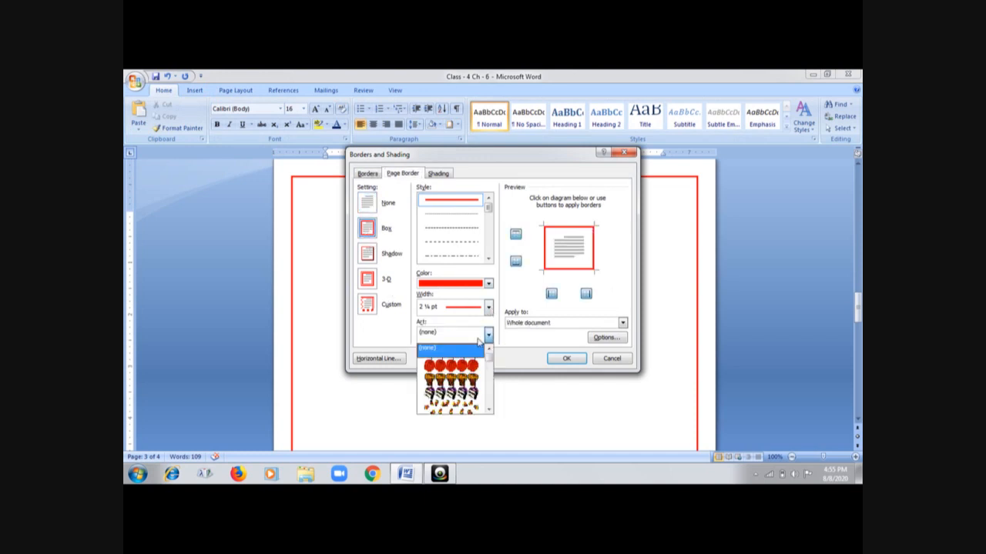
{"action": "scroll", "scroll_direction": "down", "scroll_amount": 3}
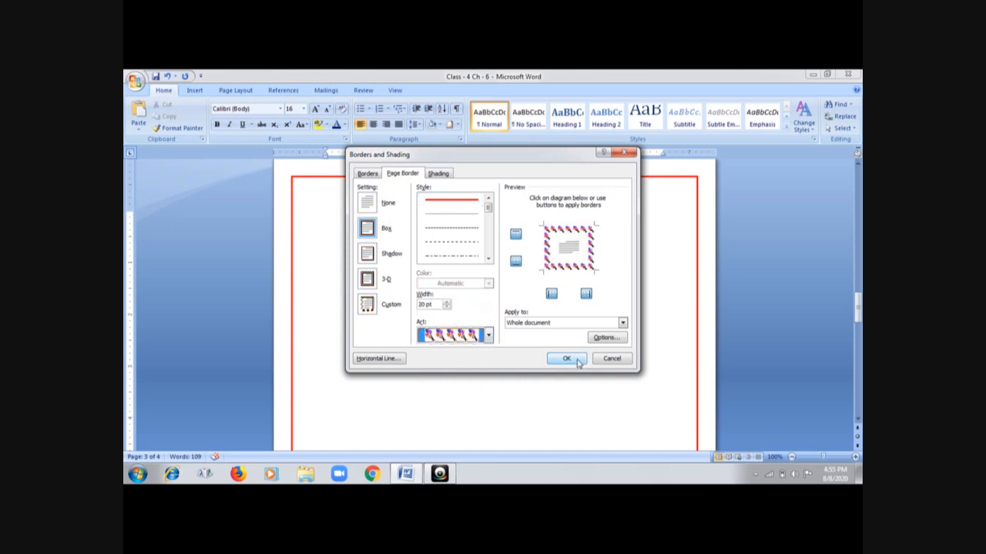
{"action": "left_click", "coordinate": [567, 357]}
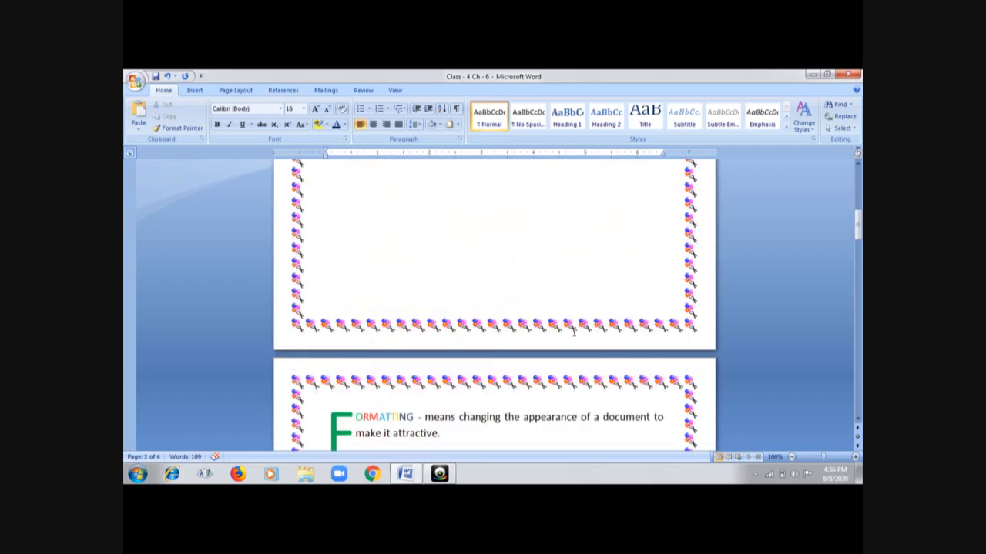
Give the selected FORMATTING drop-cap paragraph a red Box border via Borders and Shading
{"action": "scroll", "scroll_direction": "down", "scroll_amount": 3}
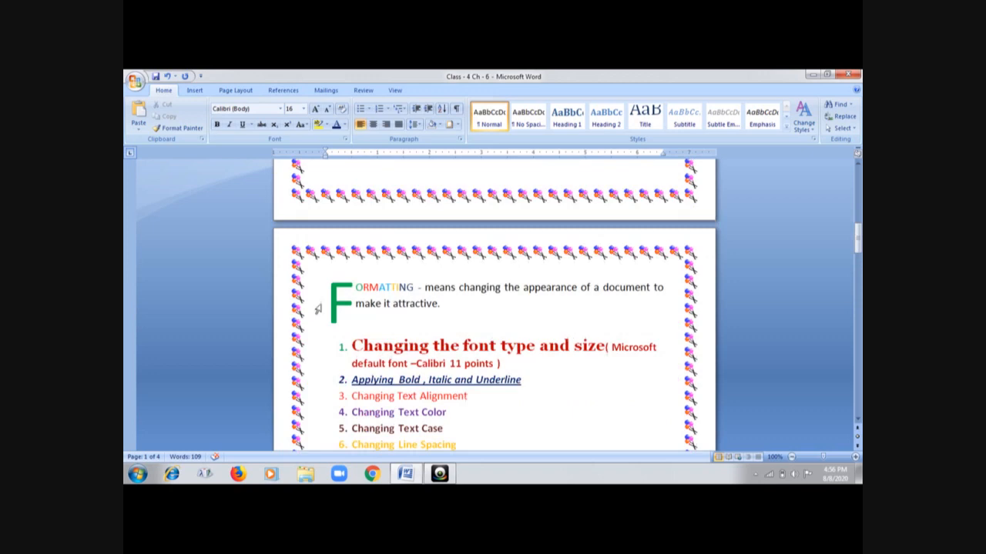
{"action": "scroll", "scroll_direction": "down", "scroll_amount": 3}
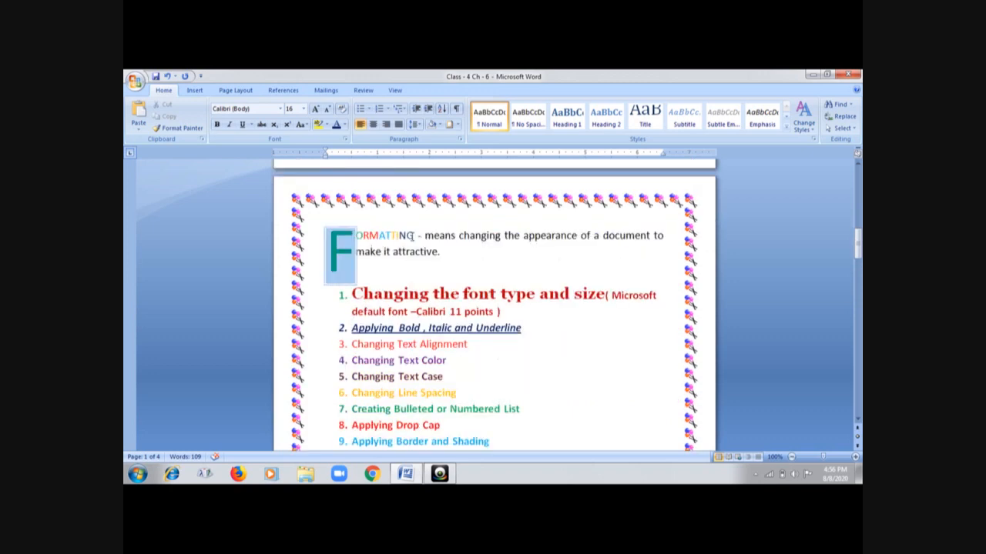
{"action": "left_click_drag", "start_coordinate": [351, 236], "coordinate": [441, 253]}
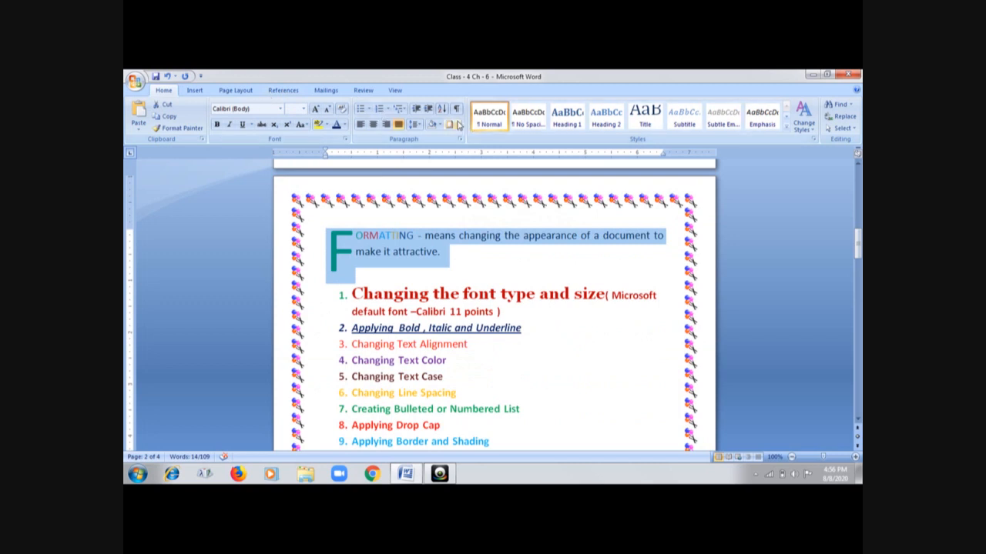
{"action": "left_click", "coordinate": [451, 125]}
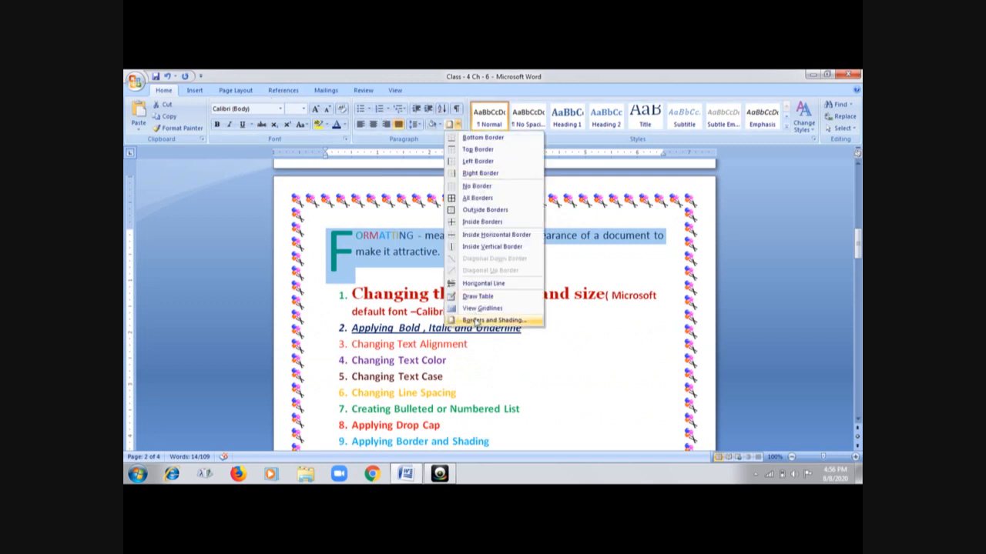
{"action": "left_click", "coordinate": [493, 319]}
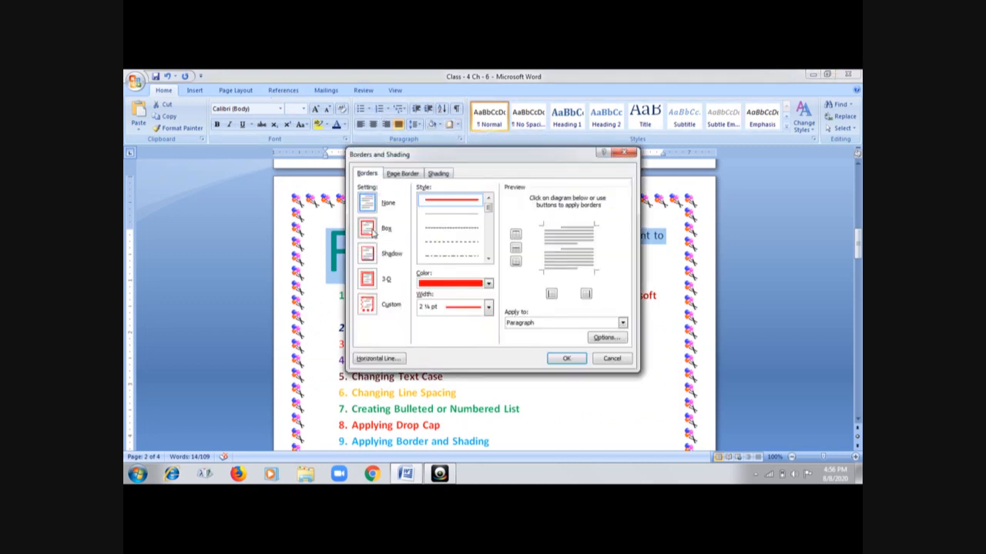
{"action": "left_click", "coordinate": [367, 228]}
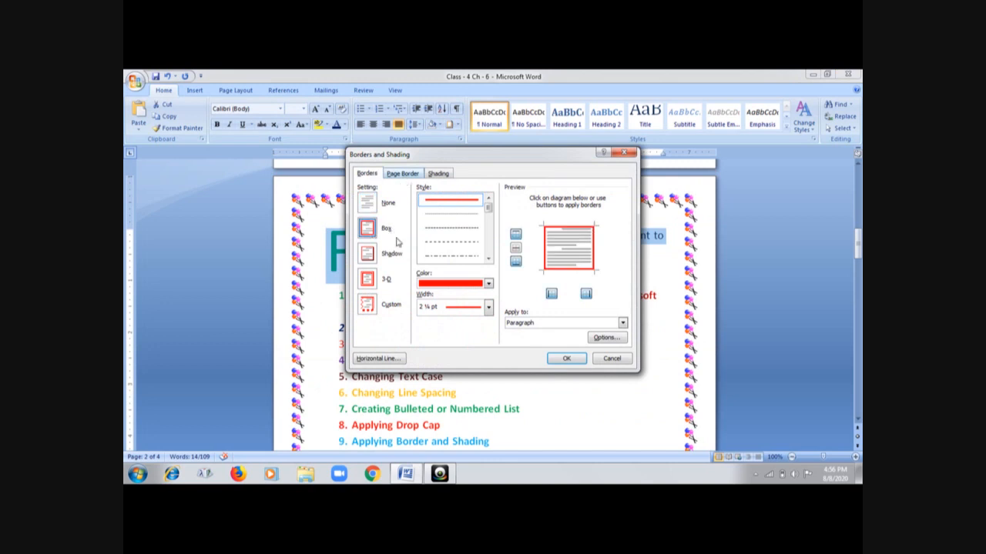
{"action": "mouse_move", "coordinate": [394, 239]}
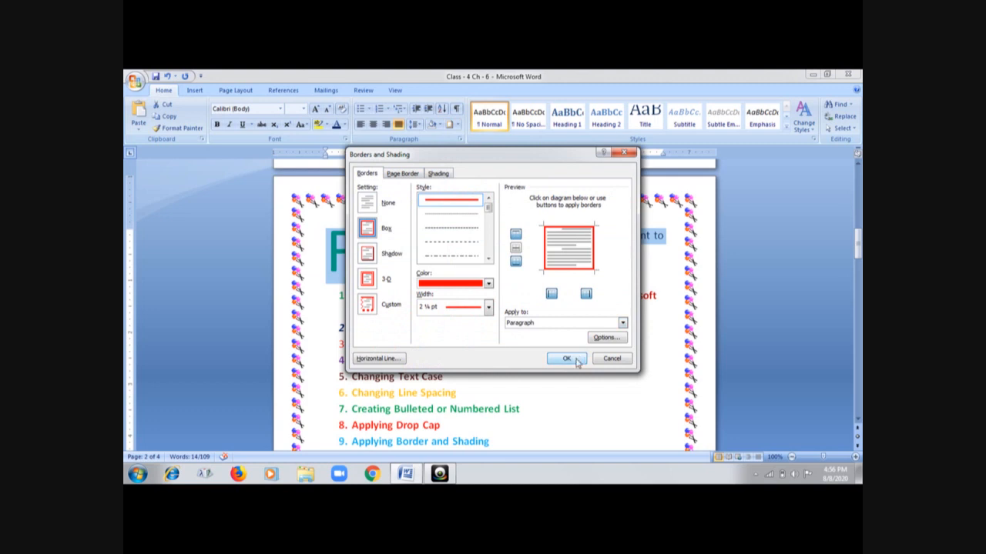
{"action": "left_click", "coordinate": [567, 357]}
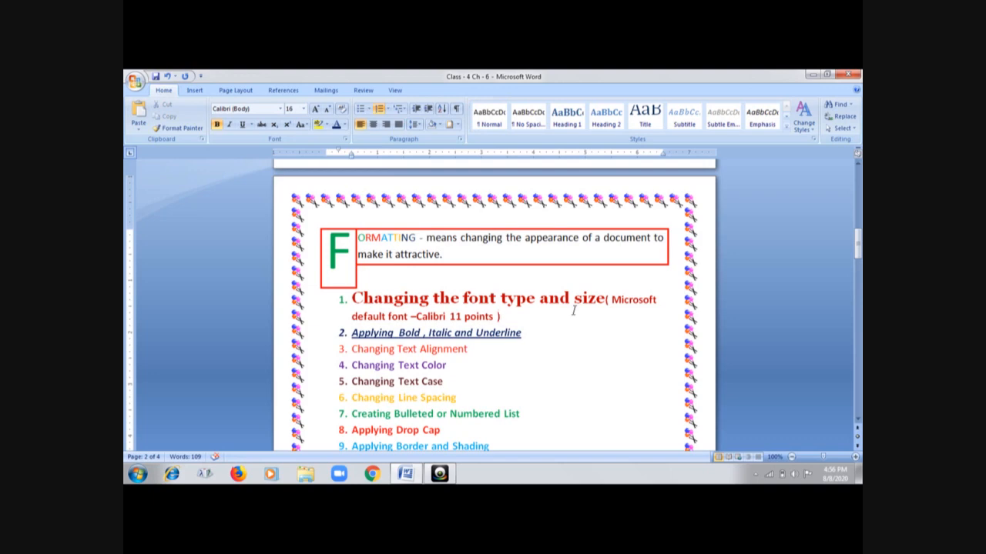
Bring up the Insert Picture chooser for the blank bordered page, showing Sample Pictures
{"action": "scroll", "scroll_direction": "down", "scroll_amount": 3}
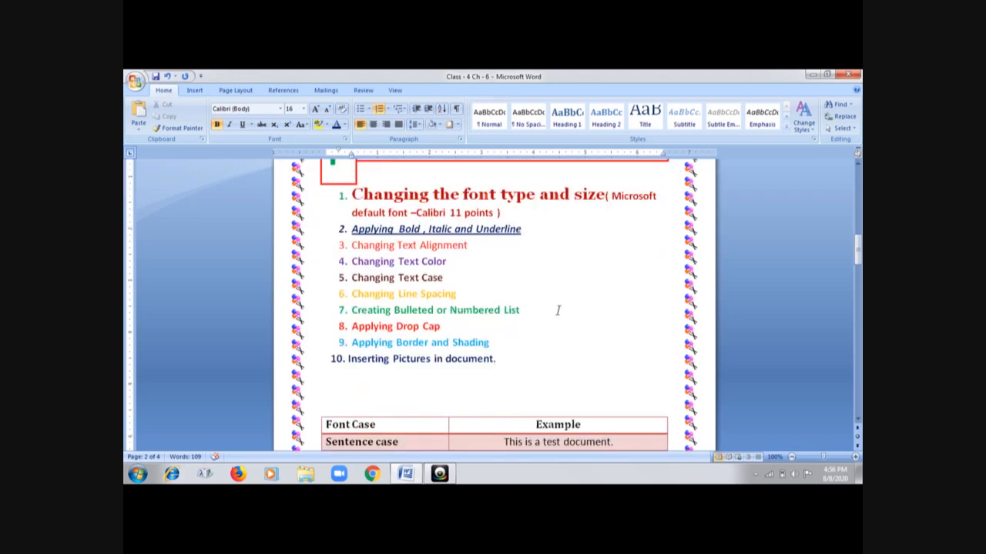
{"action": "scroll", "scroll_direction": "down", "scroll_amount": 3}
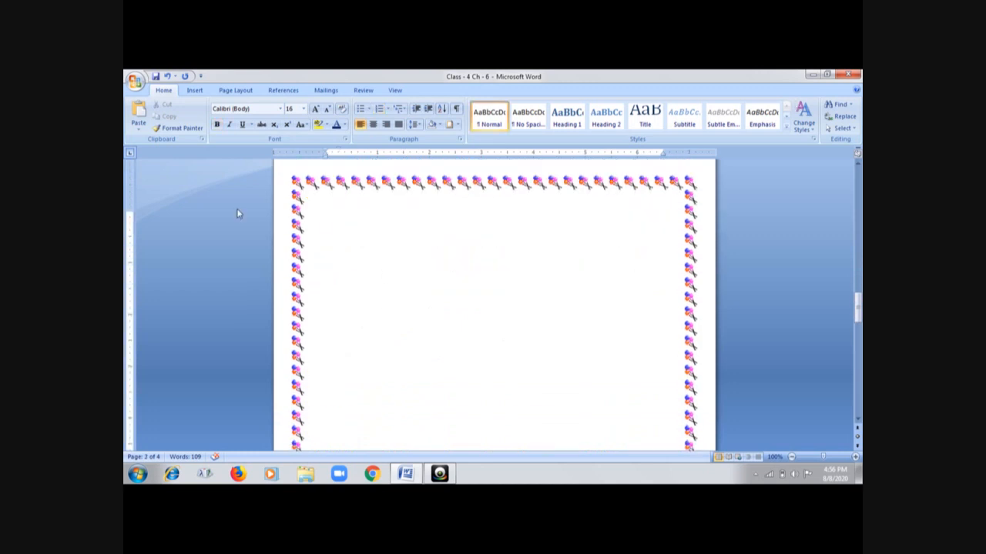
{"action": "left_click", "coordinate": [195, 90]}
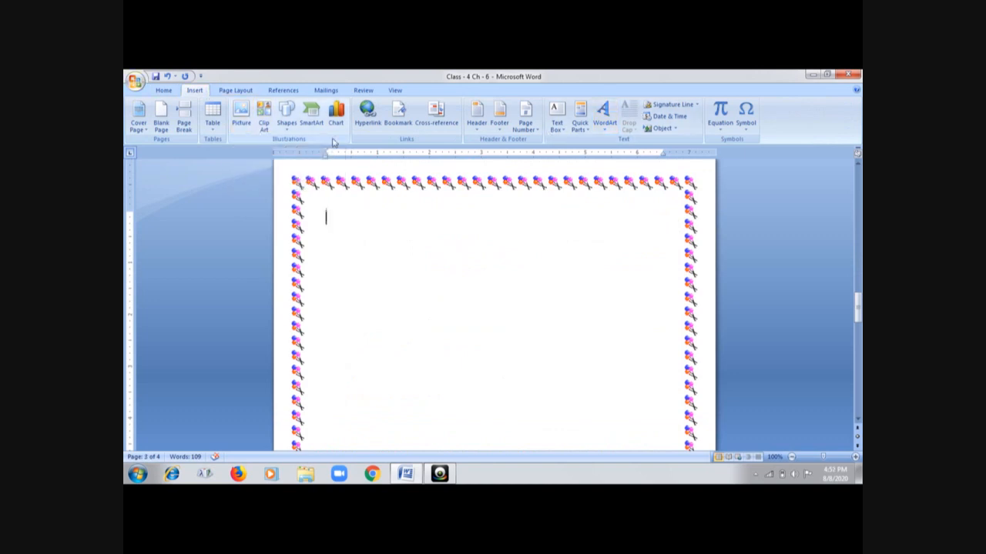
{"action": "mouse_move", "coordinate": [240, 116]}
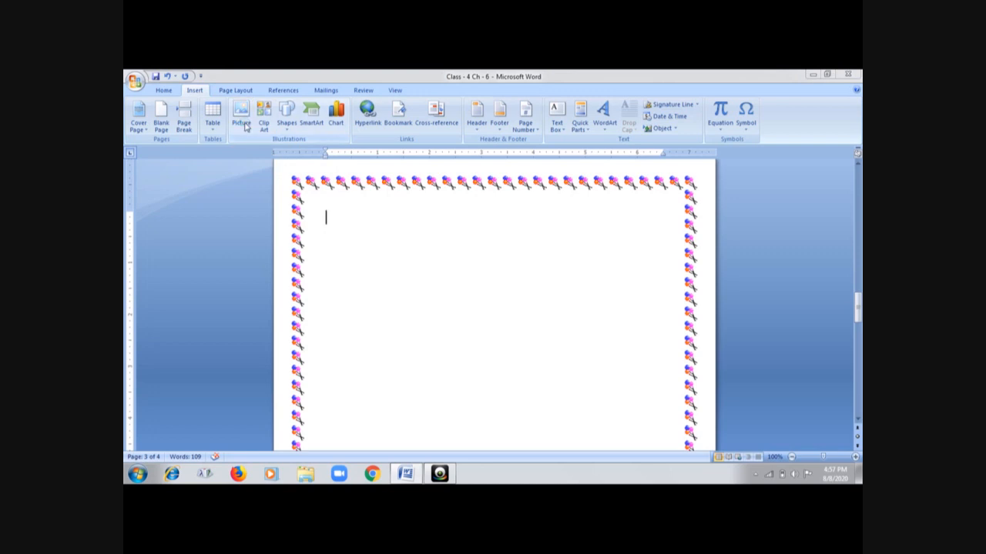
{"action": "left_click", "coordinate": [240, 111]}
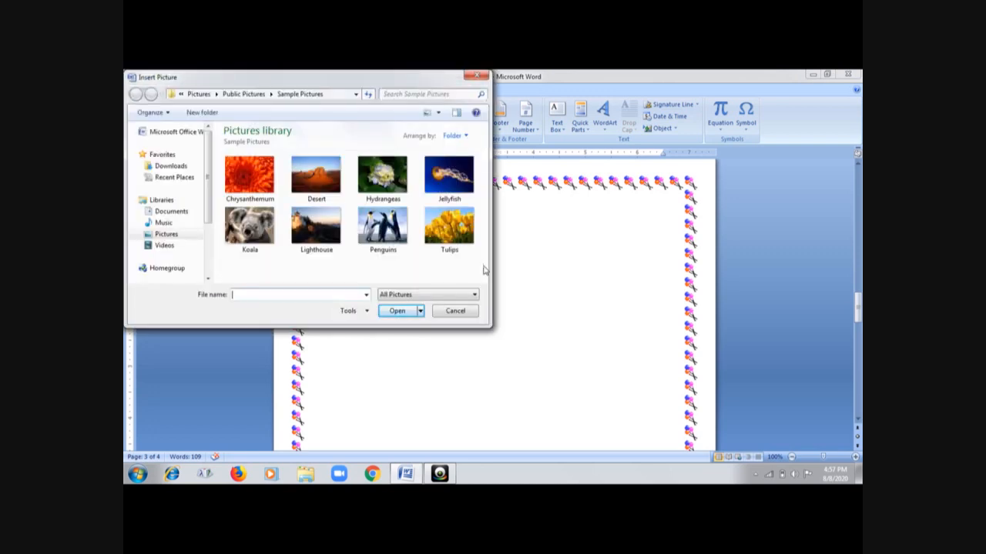
Choose the Penguins photo from Sample Pictures and insert it
{"action": "left_click", "coordinate": [316, 176]}
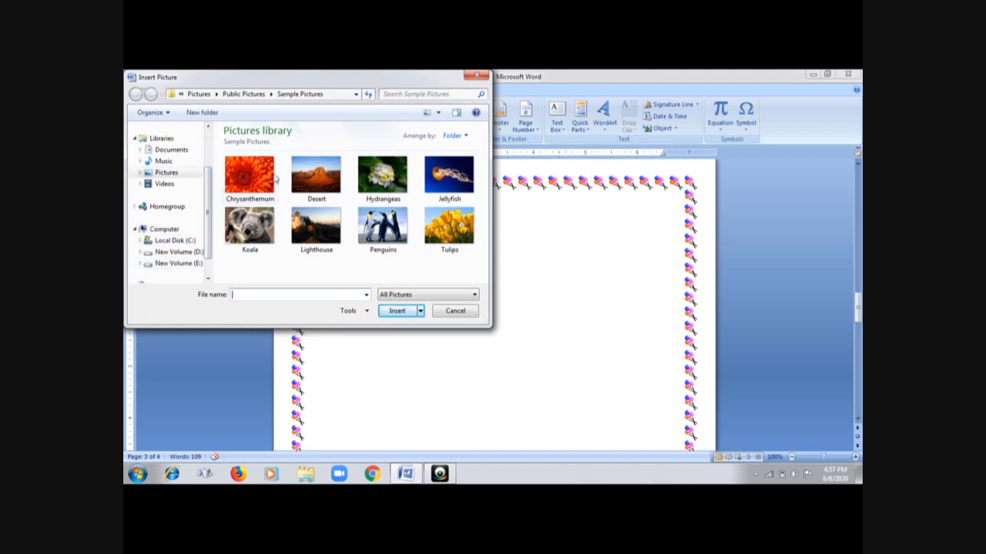
{"action": "left_click", "coordinate": [382, 224]}
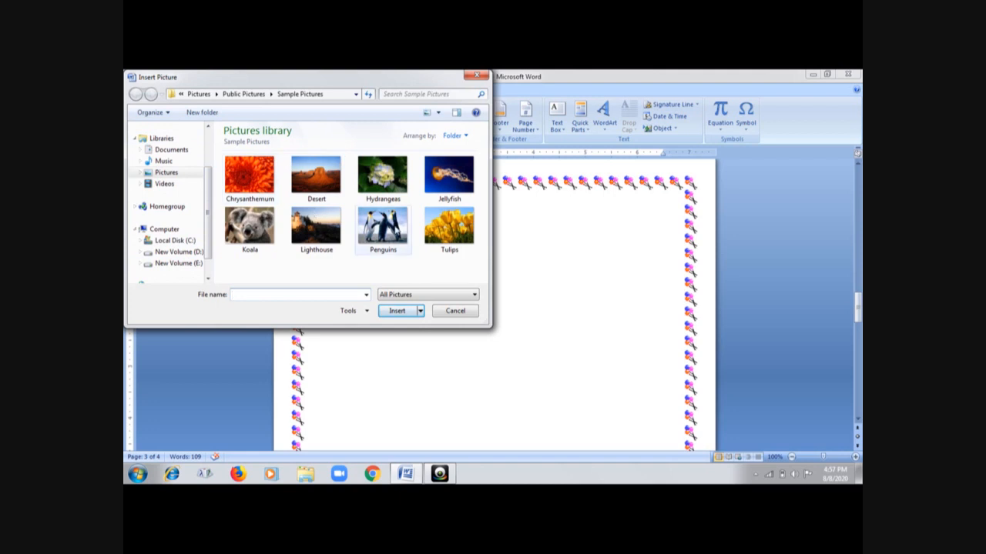
{"action": "left_click", "coordinate": [382, 228]}
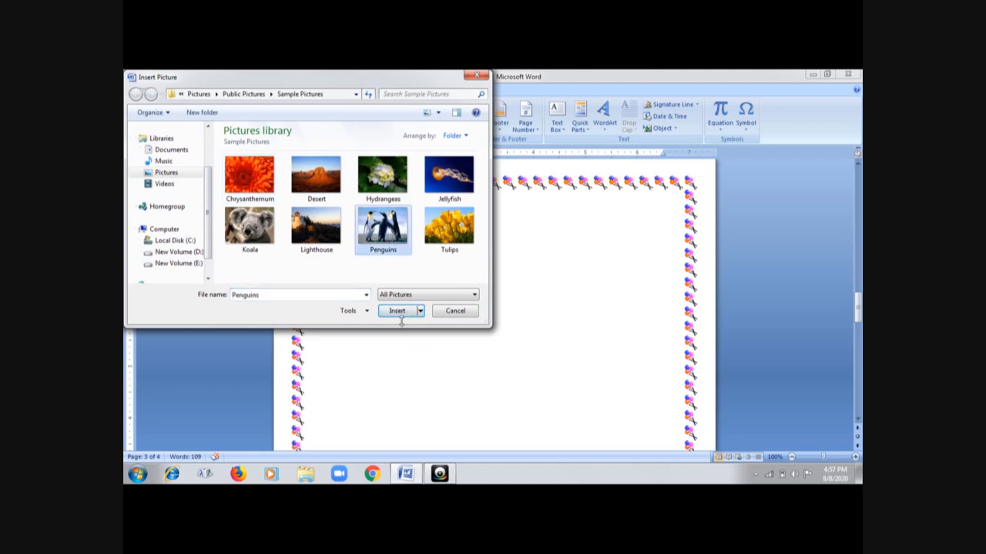
{"action": "left_click", "coordinate": [397, 311]}
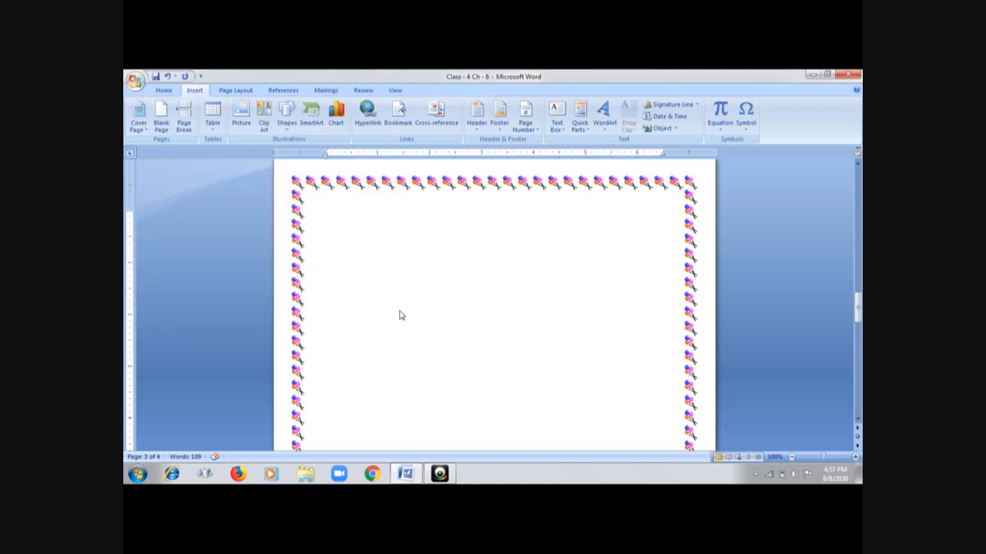
Let the Penguins photo land at the top of the page and return to Home
{"action": "left_click", "coordinate": [240, 111]}
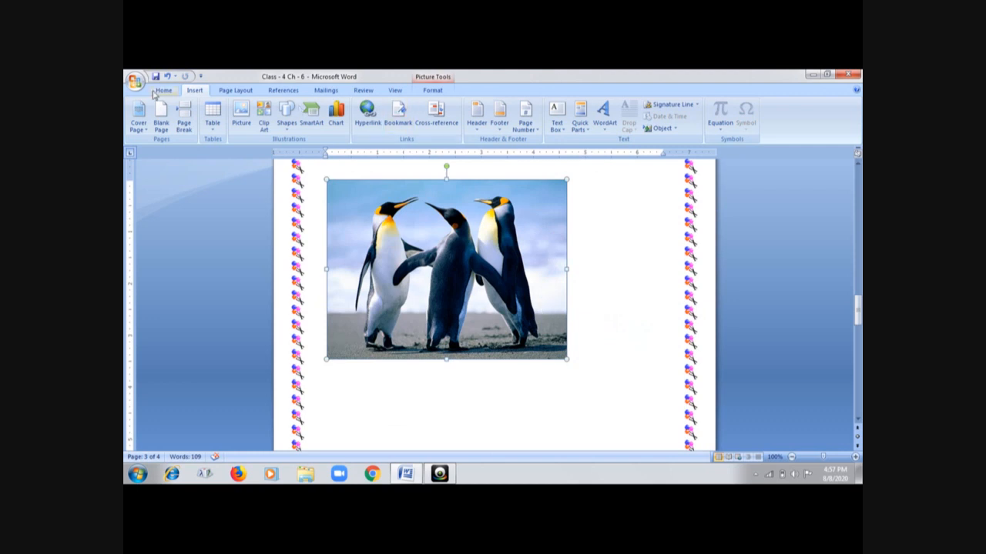
{"action": "left_click", "coordinate": [163, 89]}
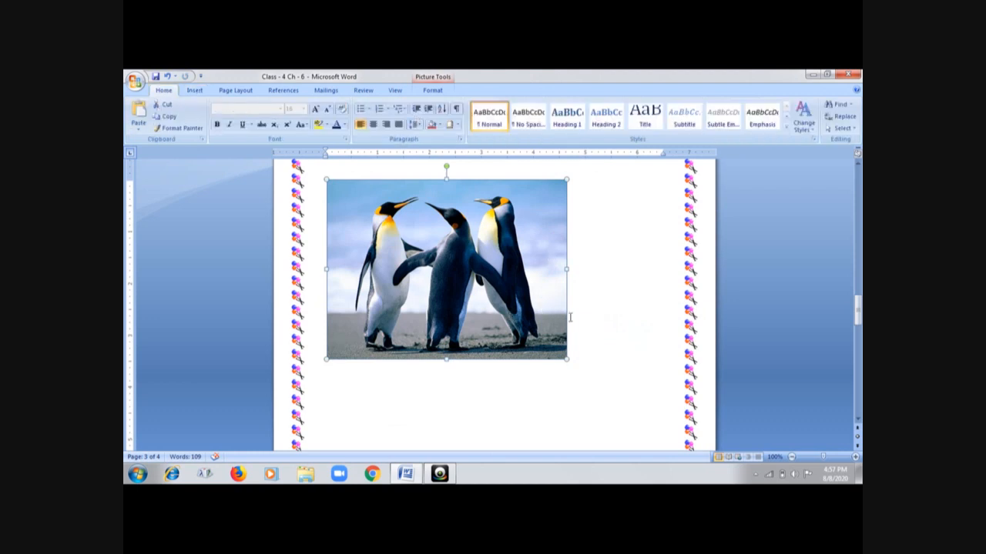